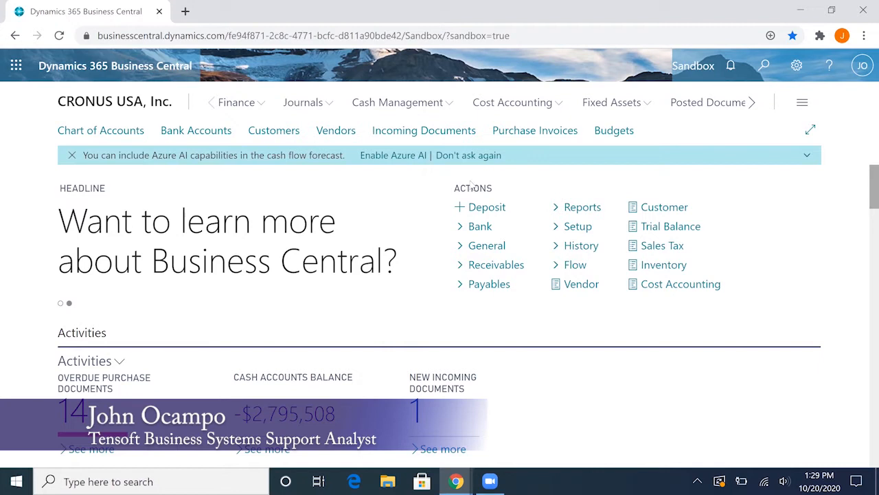
pyautogui.moveTo(386, 195)
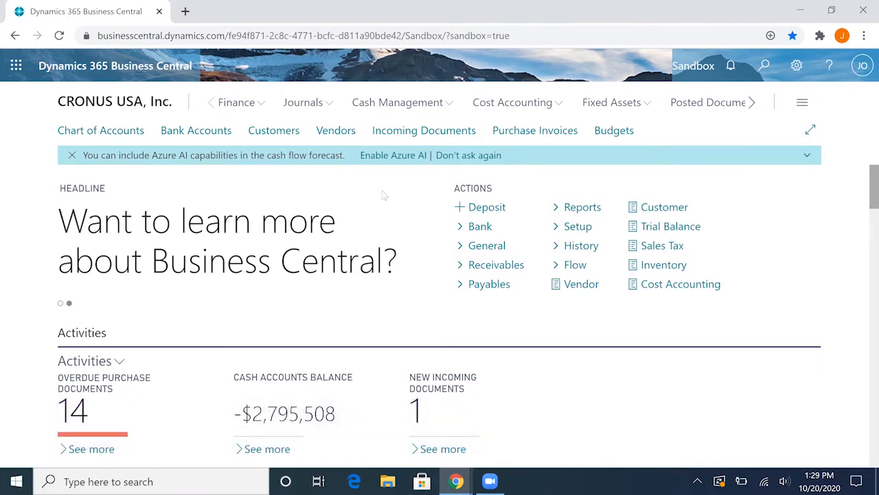
pyautogui.moveTo(357, 184)
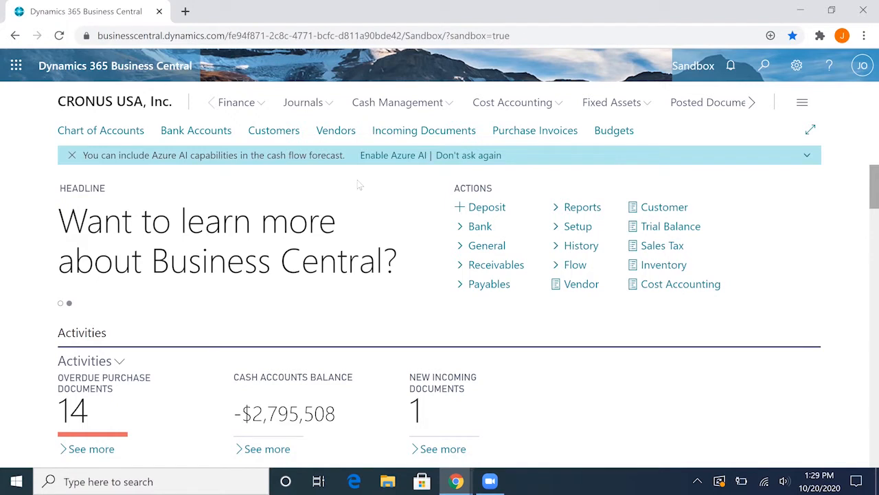
pyautogui.moveTo(375, 176)
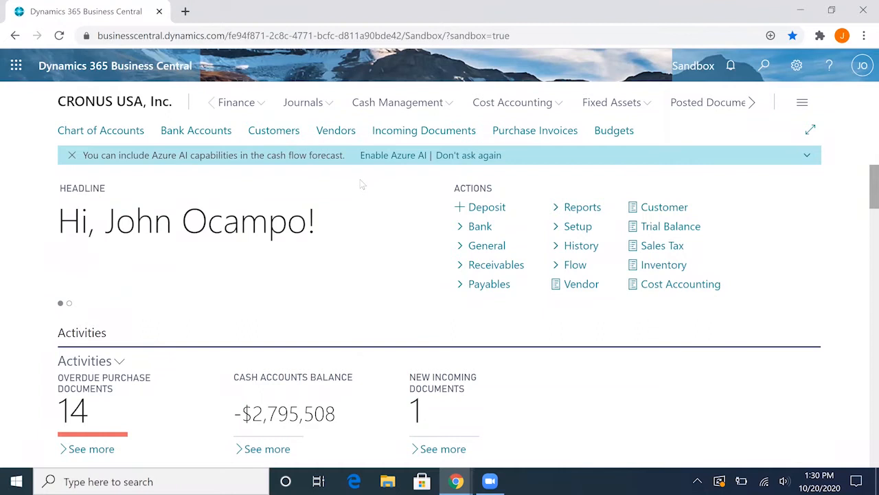
pyautogui.moveTo(417, 189)
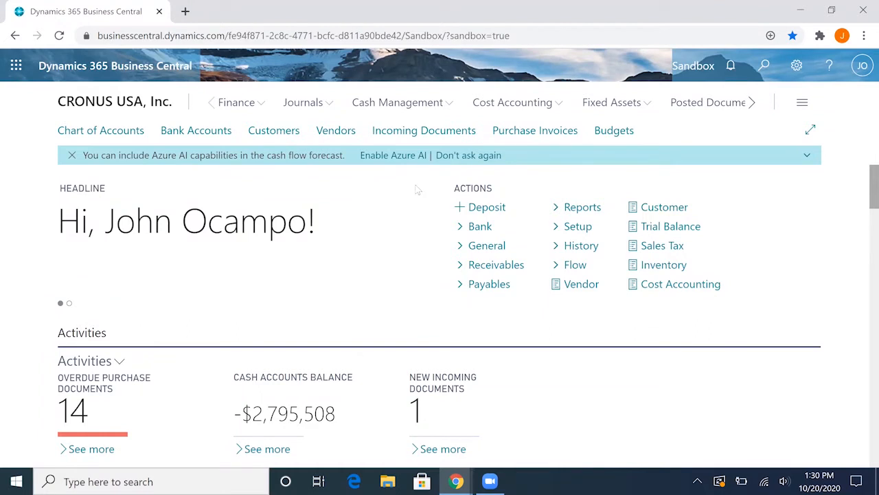
pyautogui.moveTo(400, 233)
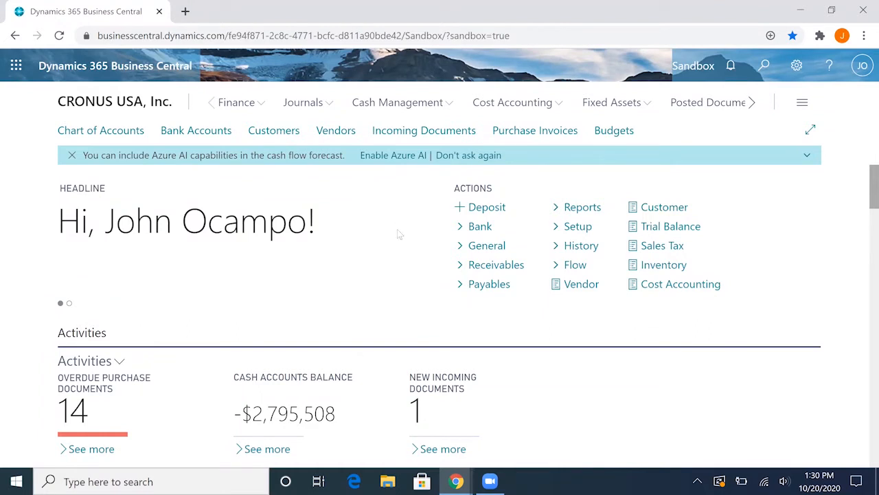
# Search Tell Me for 'depos' and open the Deposits page.
pyautogui.click(764, 65)
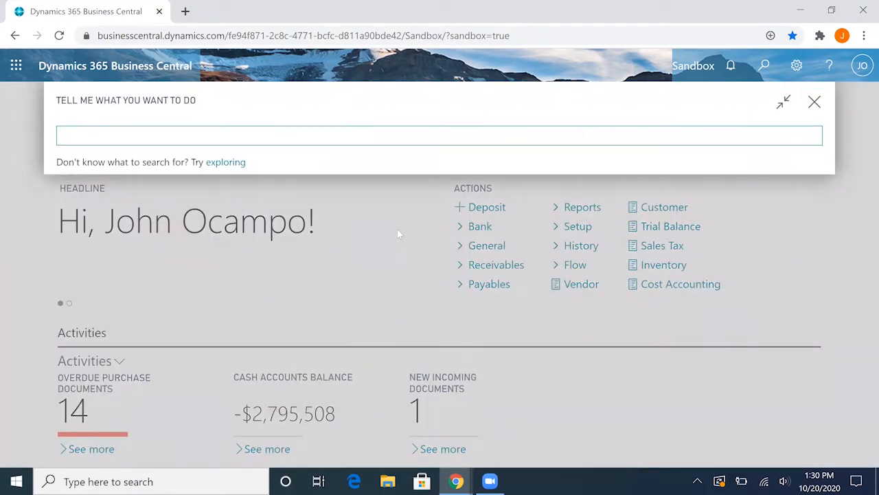
pyautogui.write('depos')
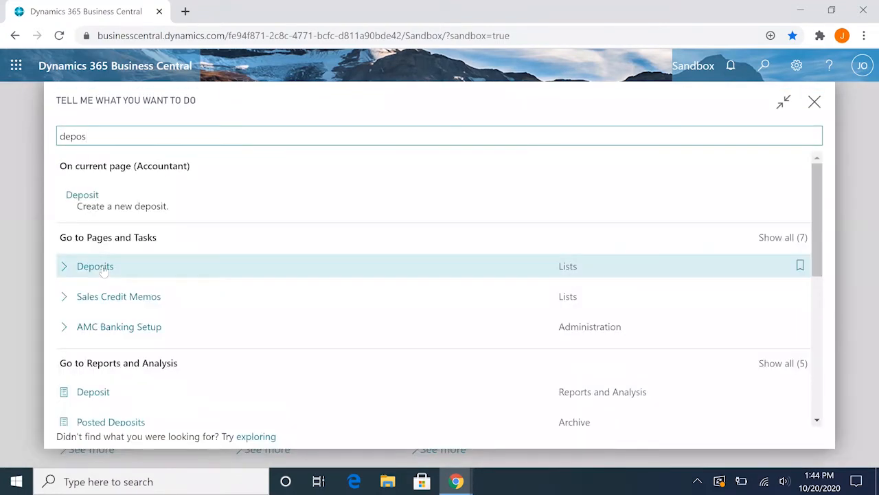
pyautogui.click(95, 265)
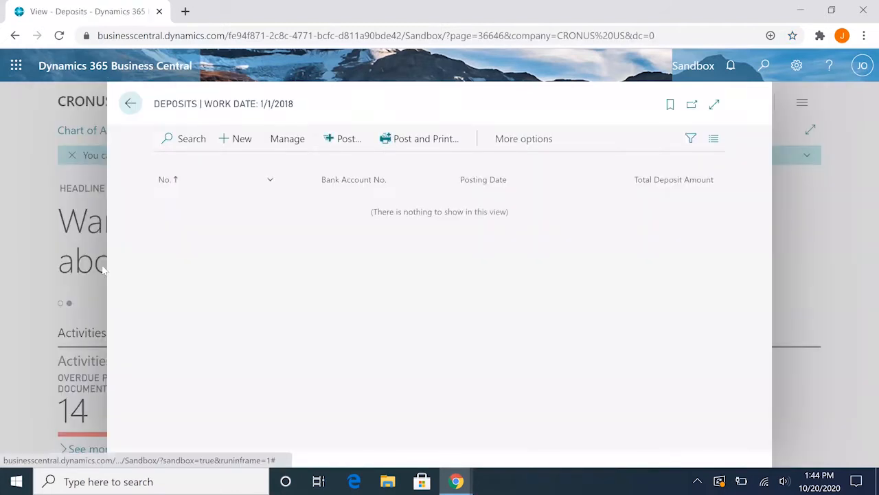
pyautogui.moveTo(380, 200)
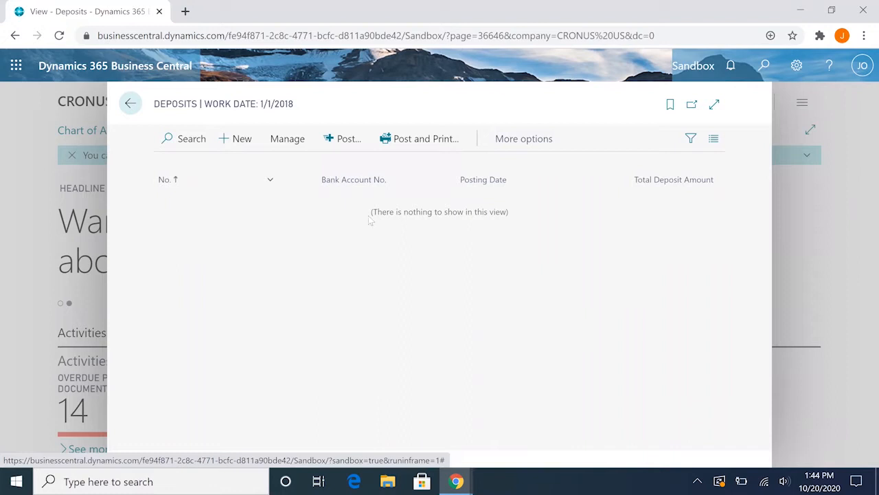
pyautogui.moveTo(408, 244)
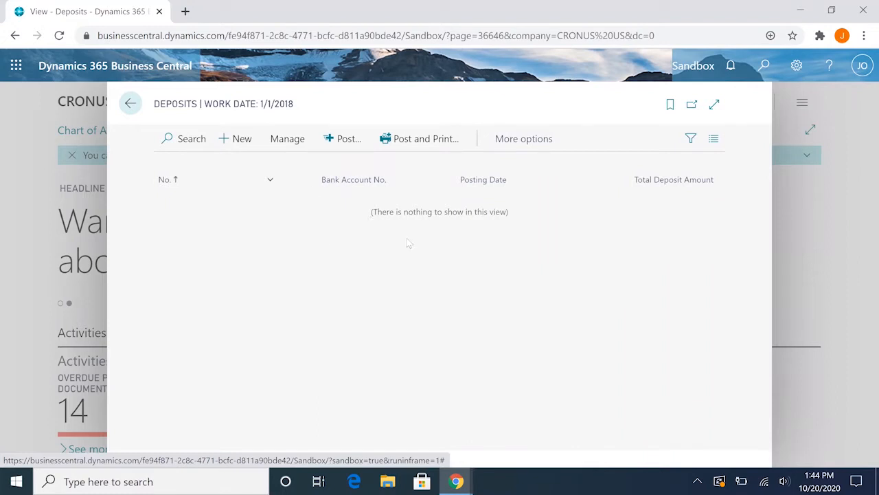
pyautogui.moveTo(367, 240)
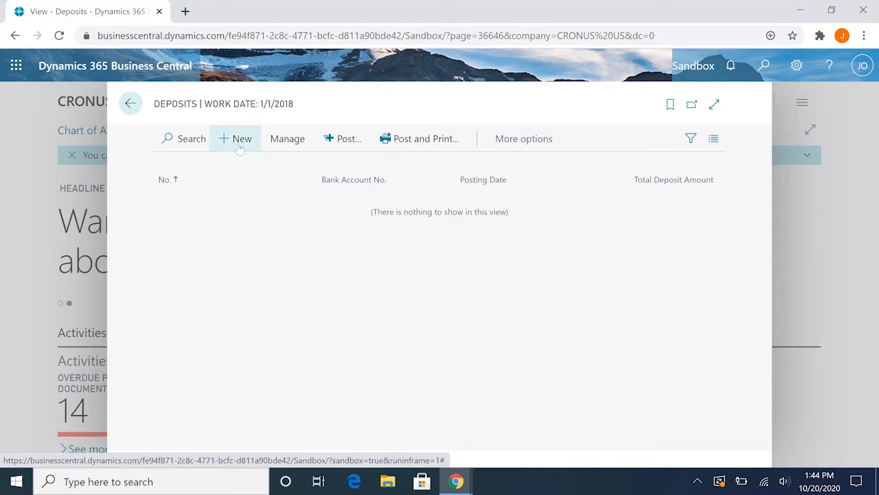
# Create a new deposit in the DEFAULT journal batch.
pyautogui.click(235, 138)
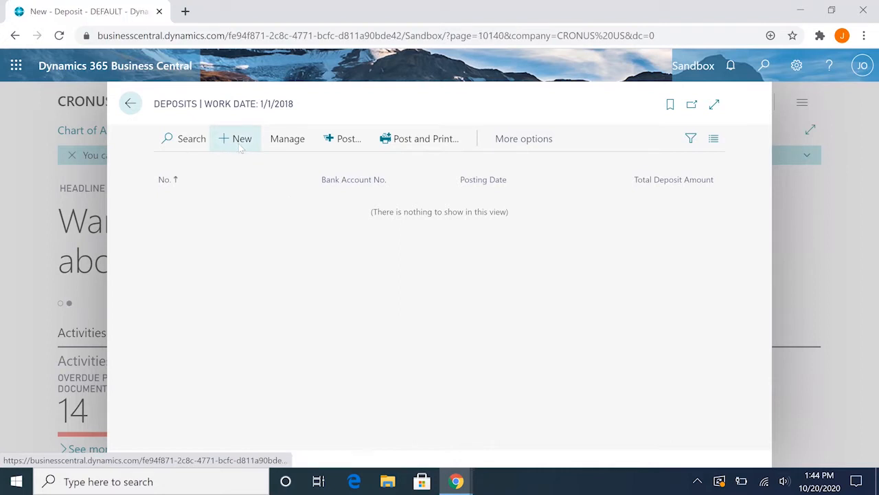
pyautogui.click(235, 138)
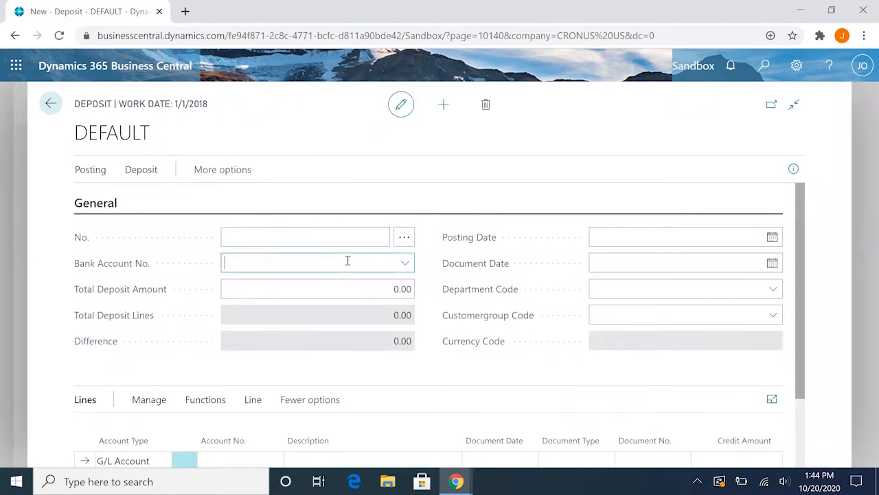
pyautogui.click(404, 263)
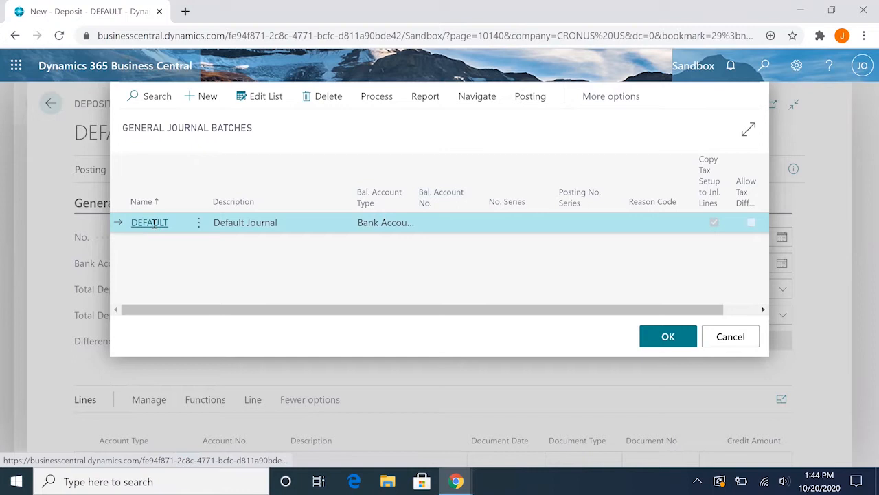
pyautogui.click(667, 336)
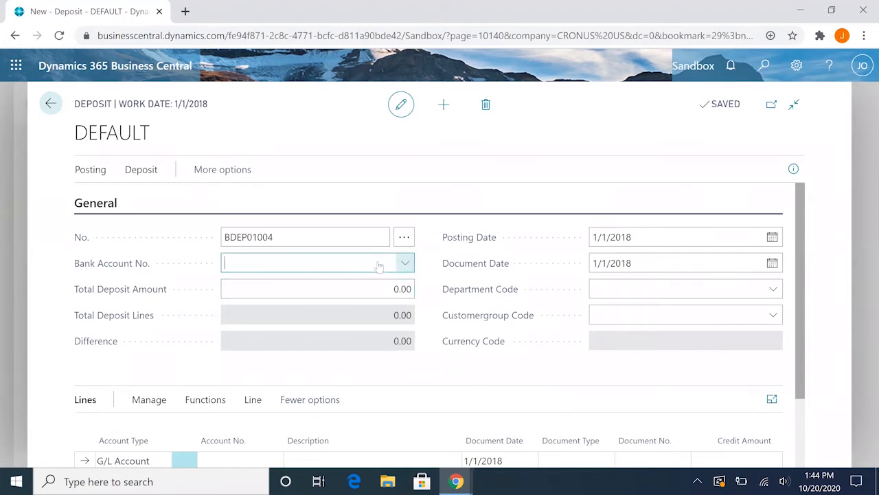
# Set bank account CHECKING and total deposit amount 11,984.55.
pyautogui.click(403, 264)
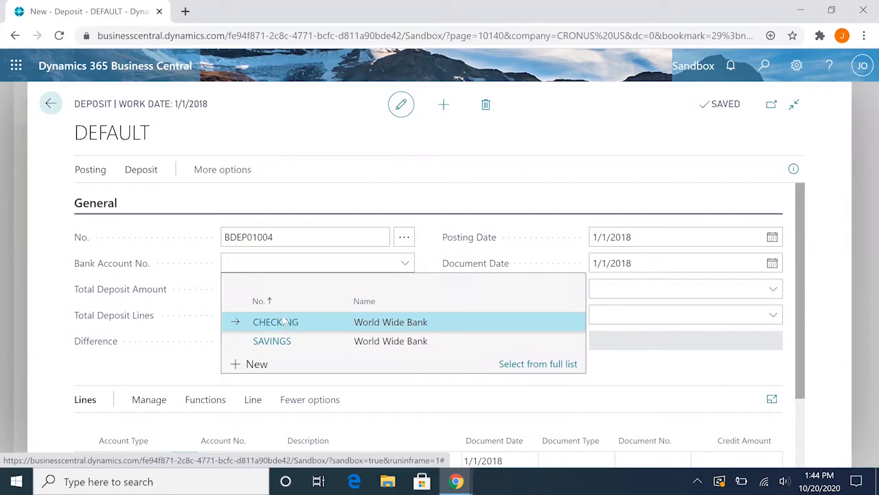
pyautogui.click(275, 321)
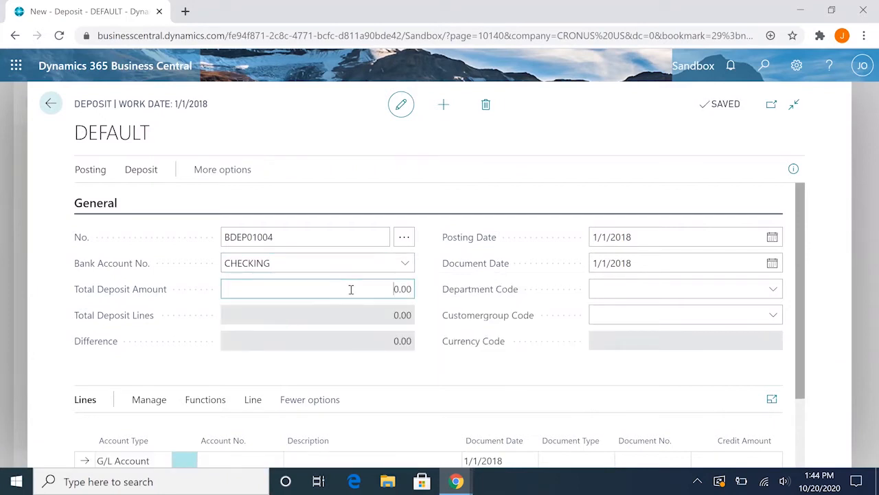
pyautogui.click(317, 288)
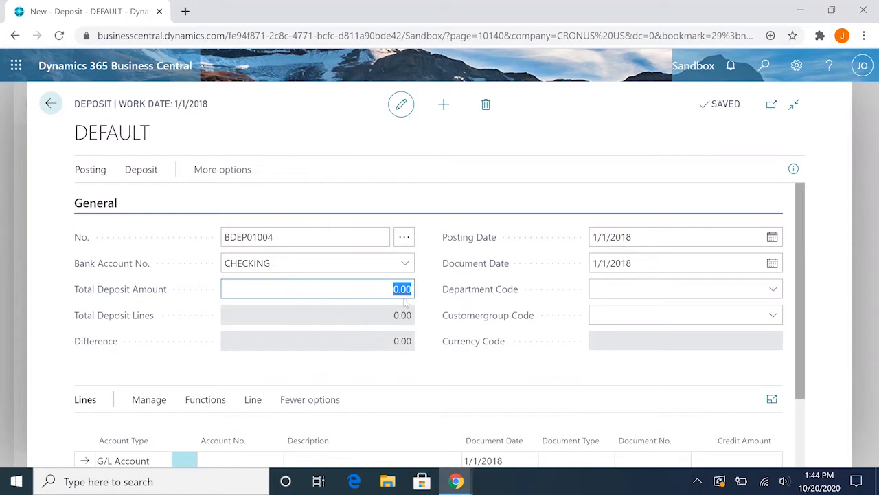
pyautogui.write('11984.55')
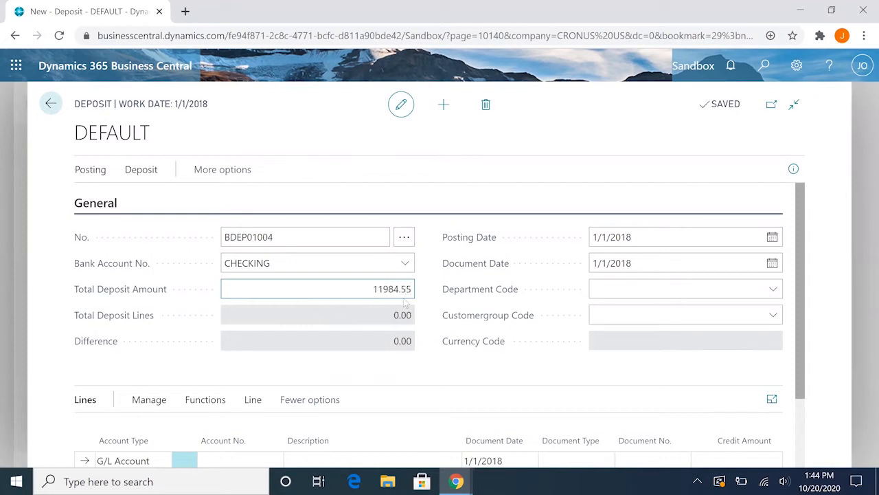
pyautogui.moveTo(440, 334)
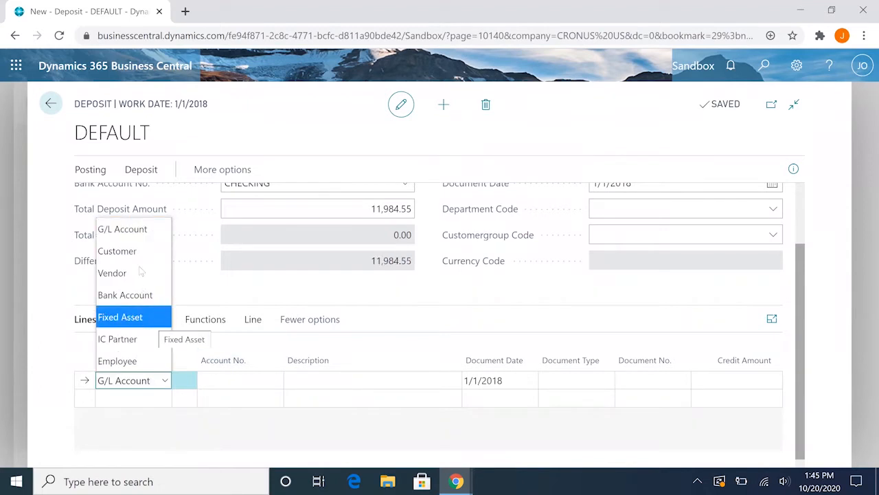
# Start a Customer line for Litware, Inc. (30000) with document date 12/26/2017.
pyautogui.click(117, 250)
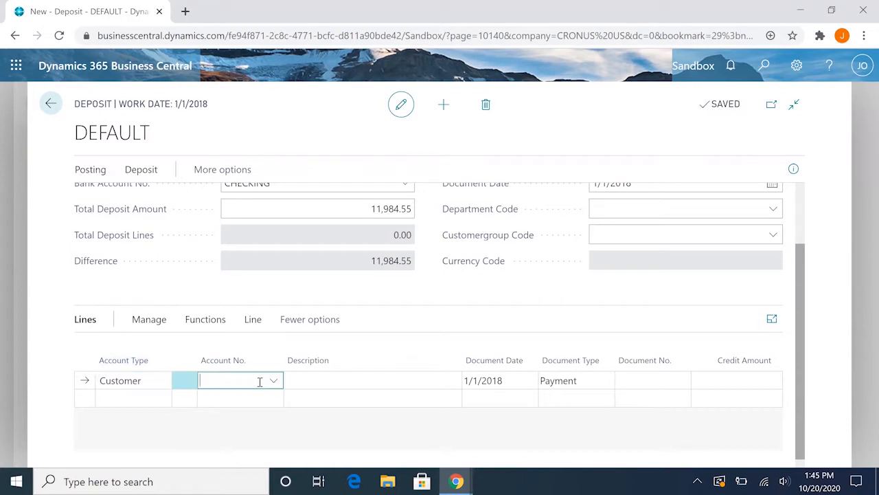
pyautogui.click(274, 380)
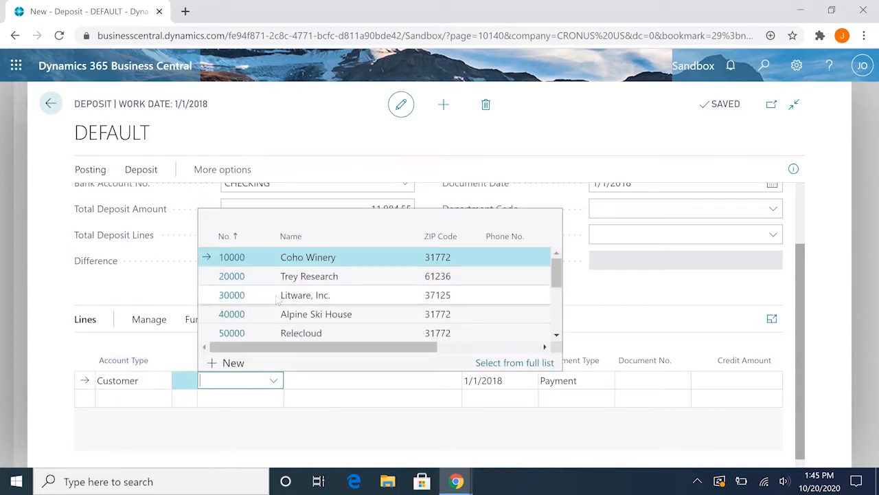
pyautogui.moveTo(274, 297)
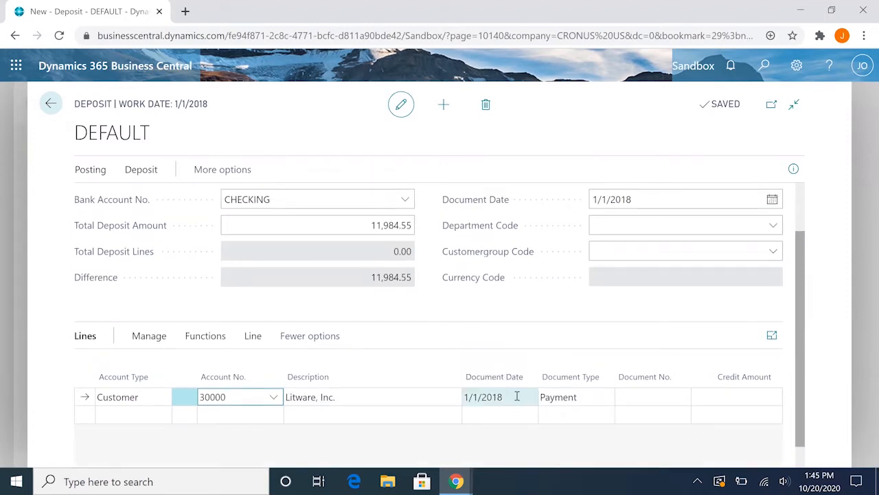
pyautogui.click(495, 397)
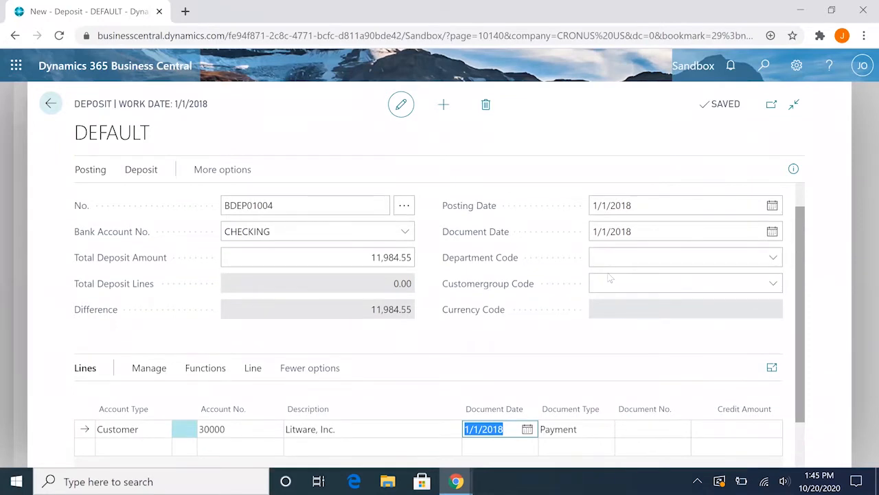
pyautogui.moveTo(568, 208)
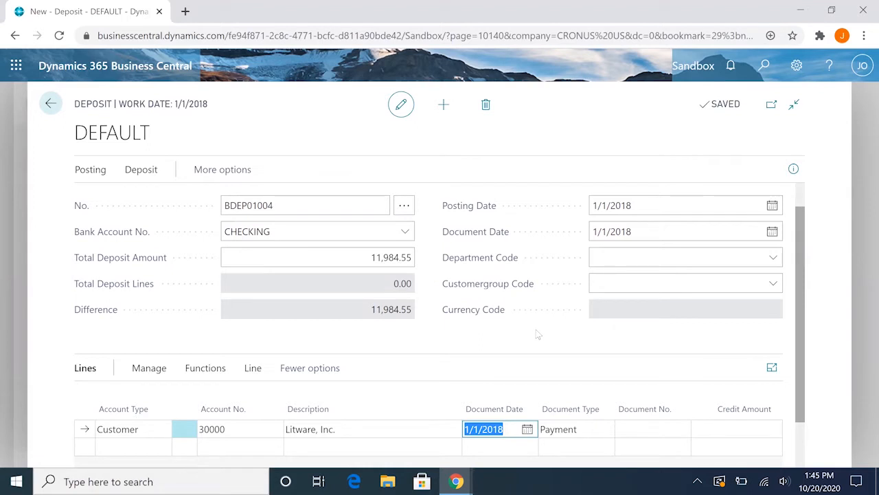
pyautogui.write('12')
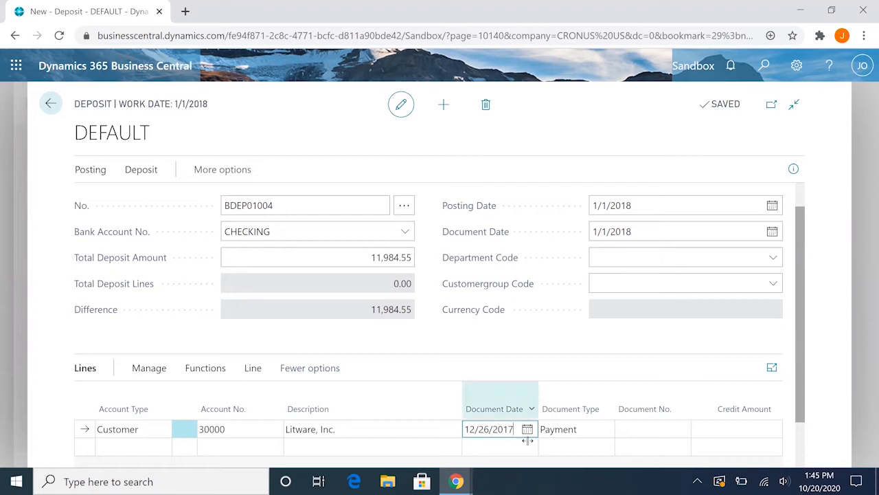
pyautogui.moveTo(549, 389)
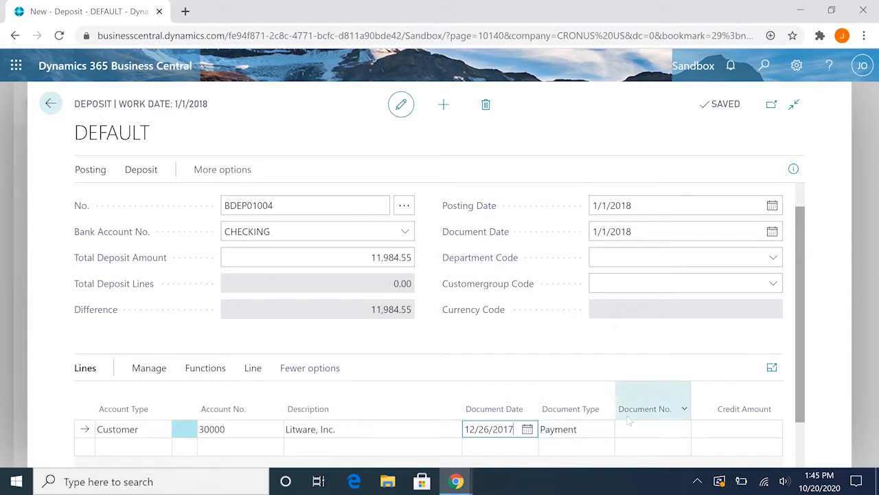
# Enter document number TESTCHECK01 and credit amount 2,853.48 on the line.
pyautogui.click(652, 428)
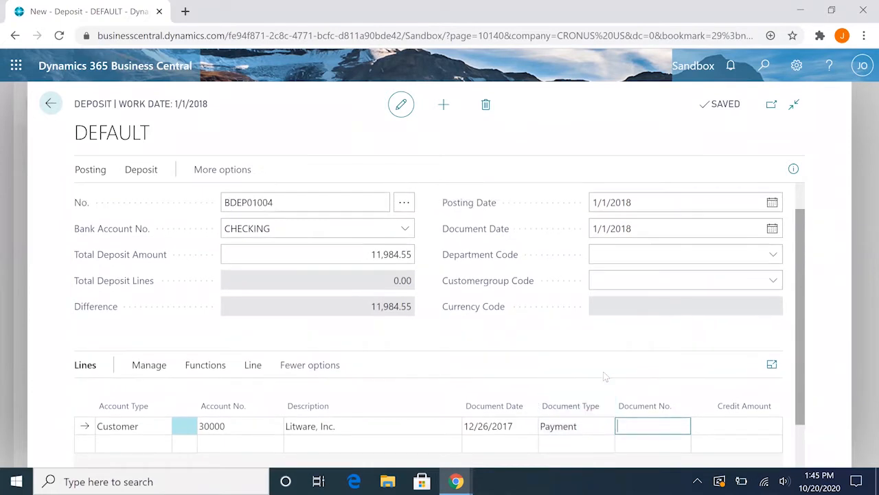
pyautogui.write('TestCheck')
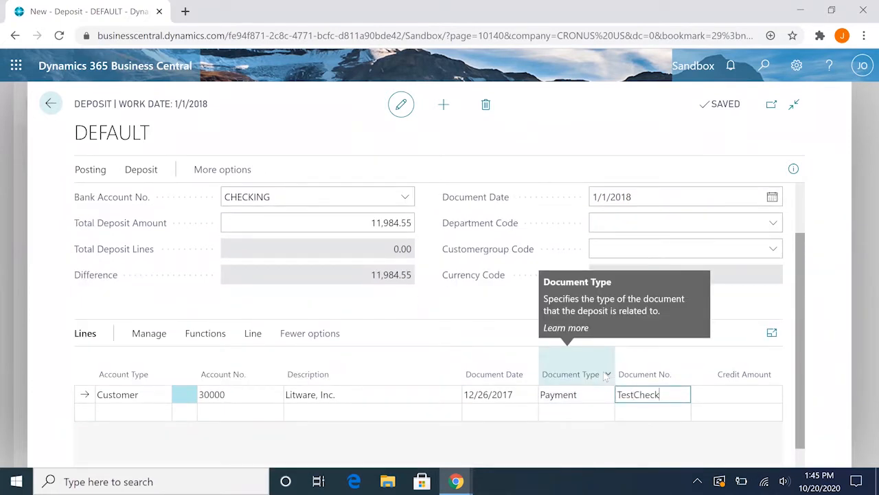
pyautogui.write('01')
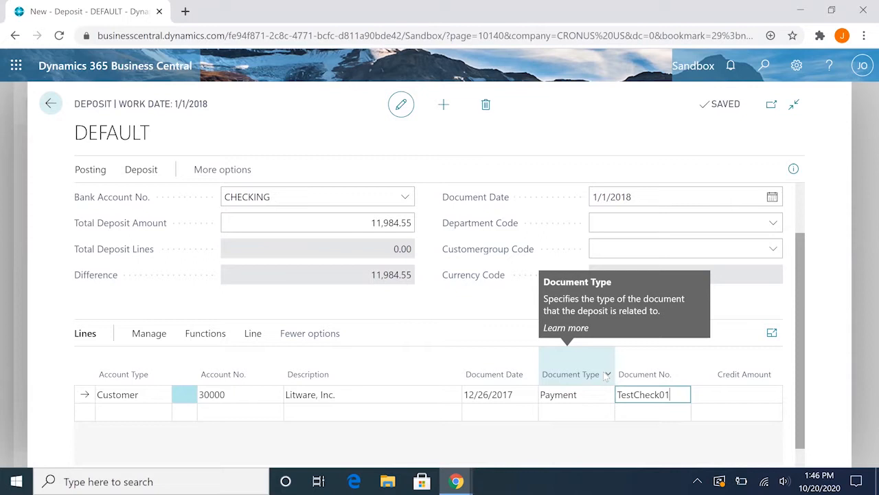
pyautogui.press('Tab')
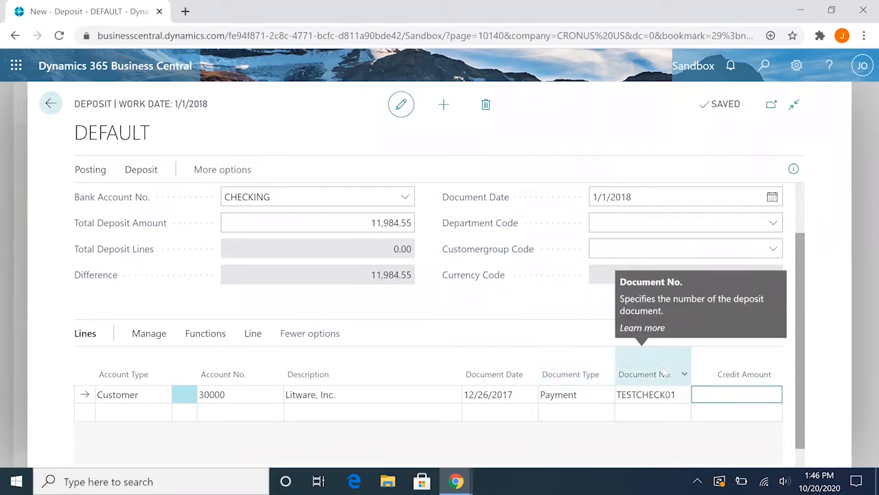
pyautogui.write('28')
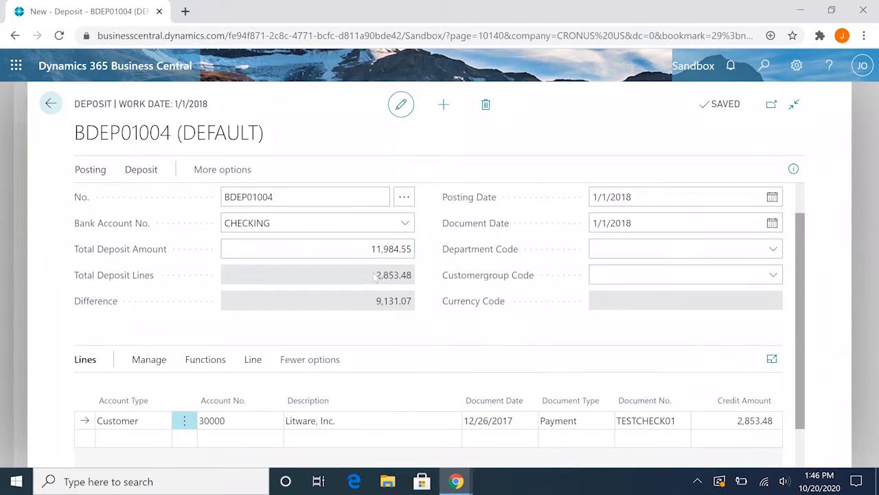
pyautogui.click(645, 420)
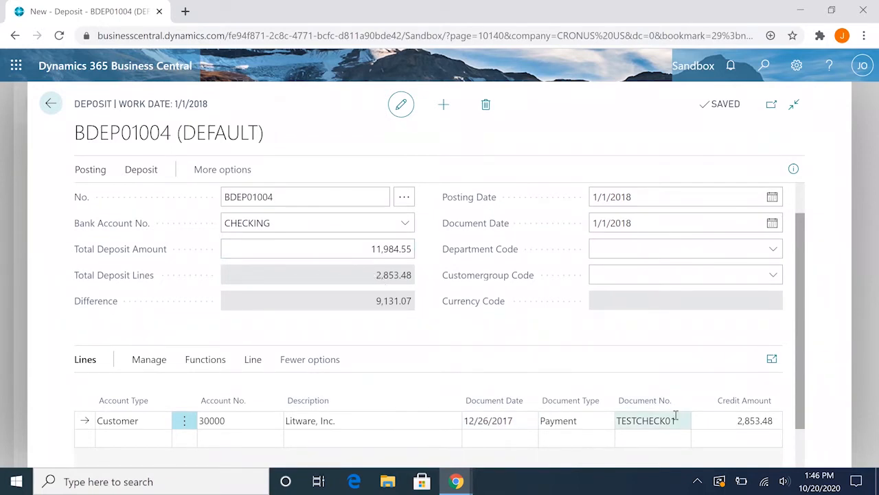
pyautogui.click(736, 420)
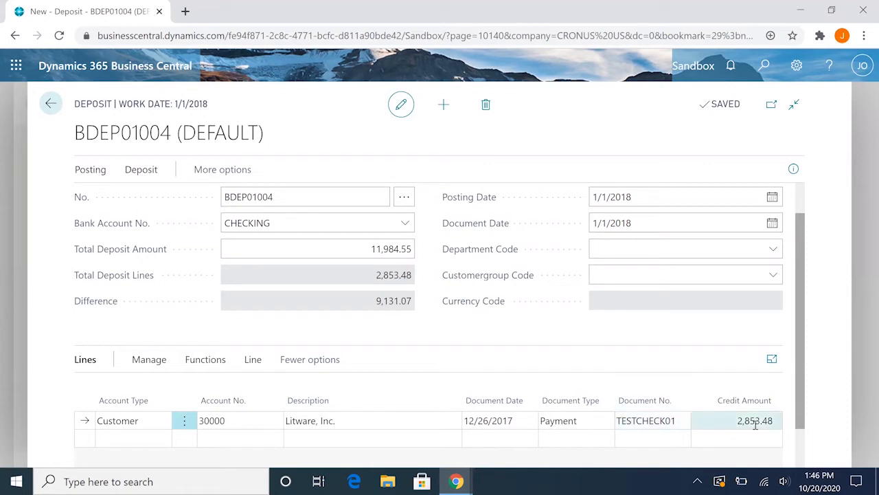
pyautogui.click(652, 400)
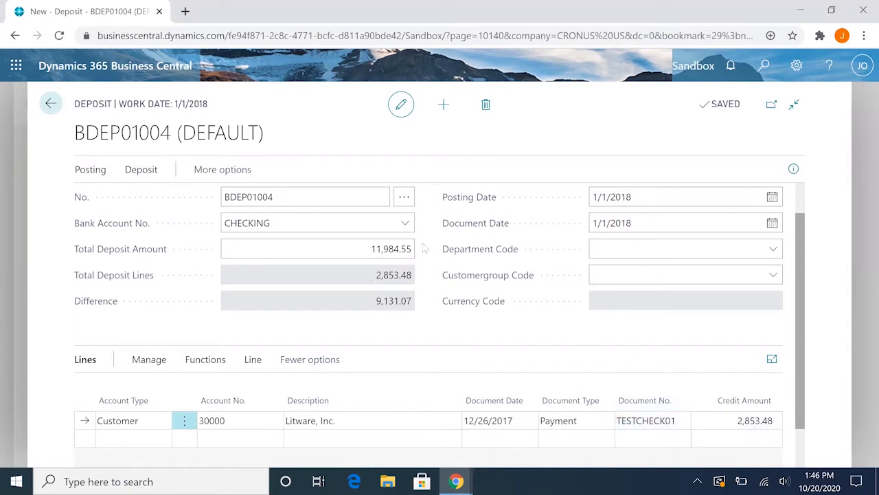
pyautogui.moveTo(330, 268)
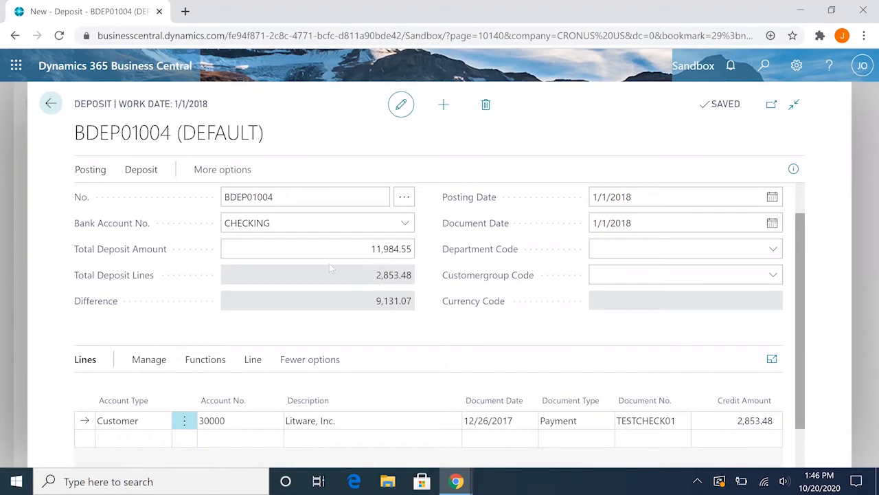
pyautogui.moveTo(422, 295)
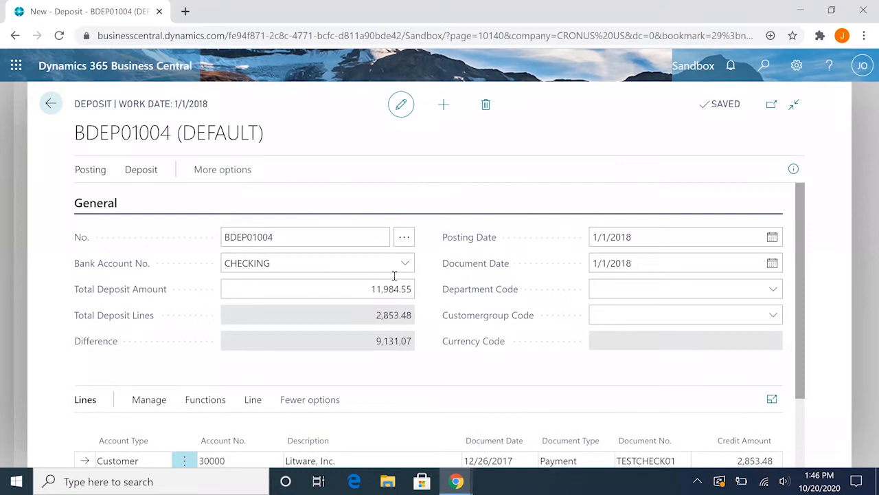
pyautogui.moveTo(90, 170)
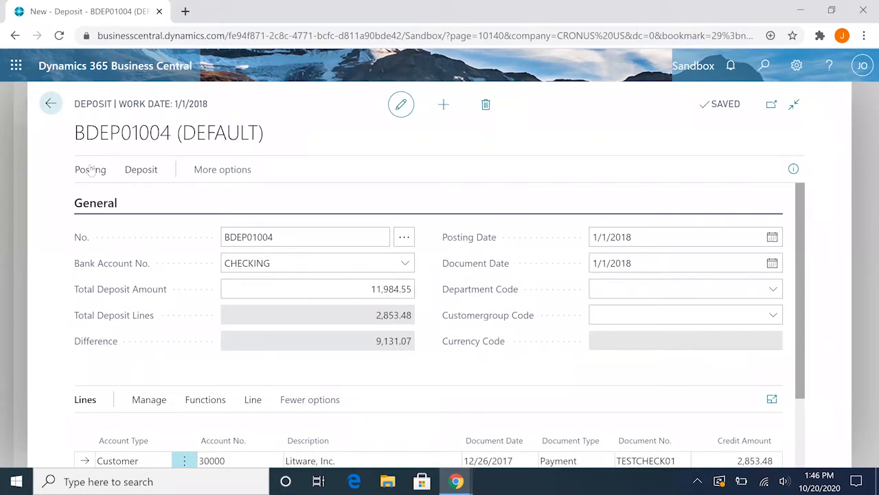
pyautogui.moveTo(364, 349)
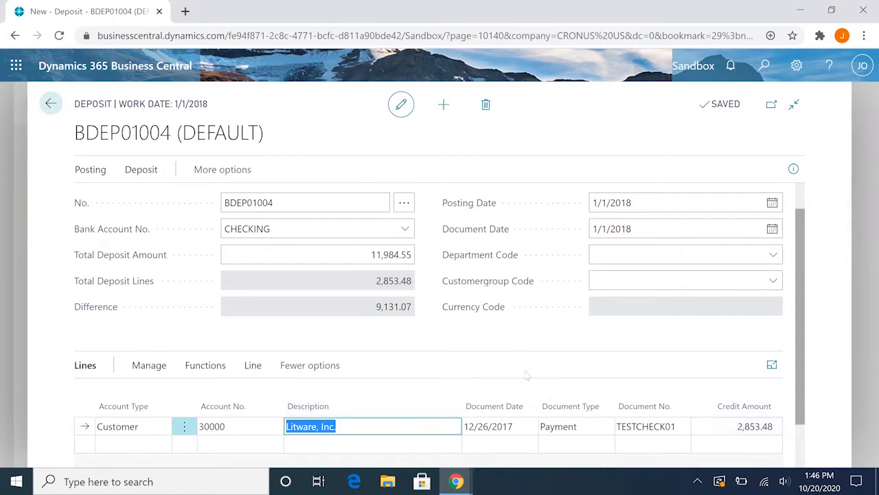
pyautogui.scroll(-3)
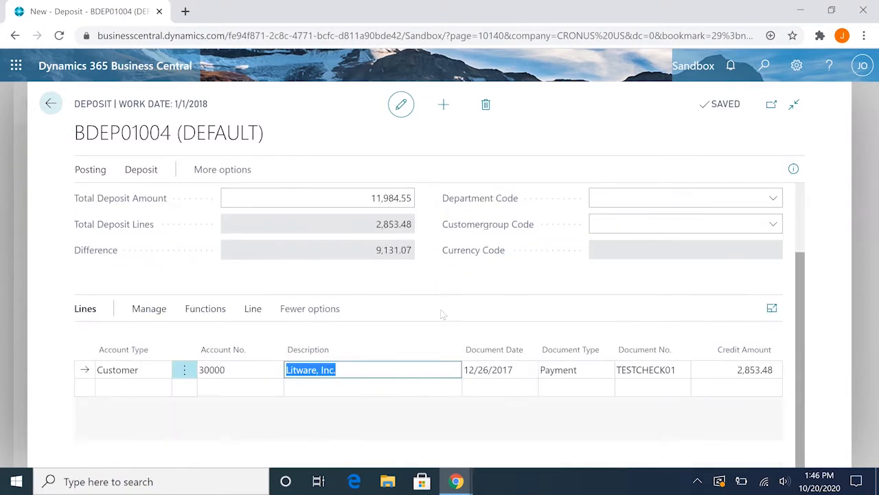
pyautogui.moveTo(584, 274)
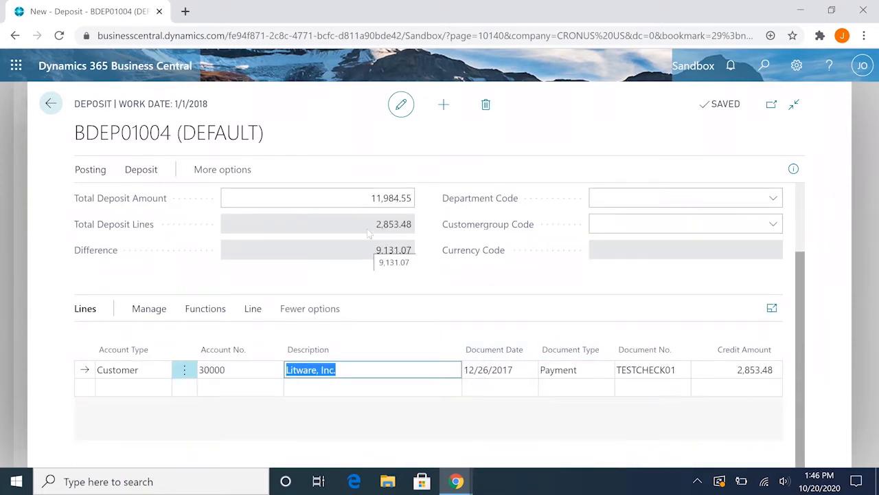
pyautogui.moveTo(439, 281)
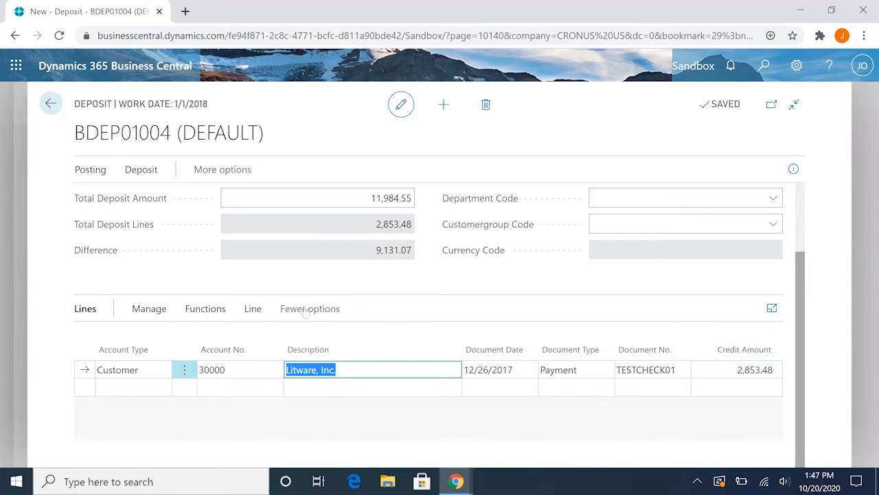
# Show the Lines Functions menu containing Apply Entries.
pyautogui.click(205, 308)
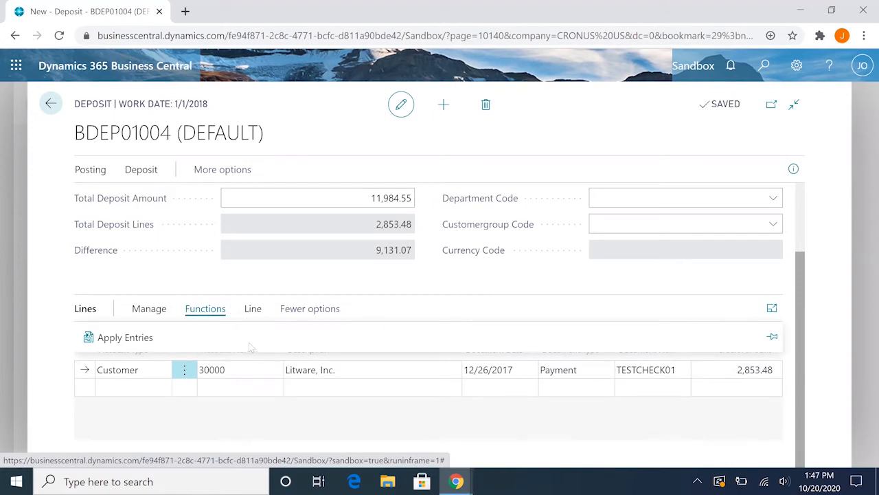
pyautogui.moveTo(187, 344)
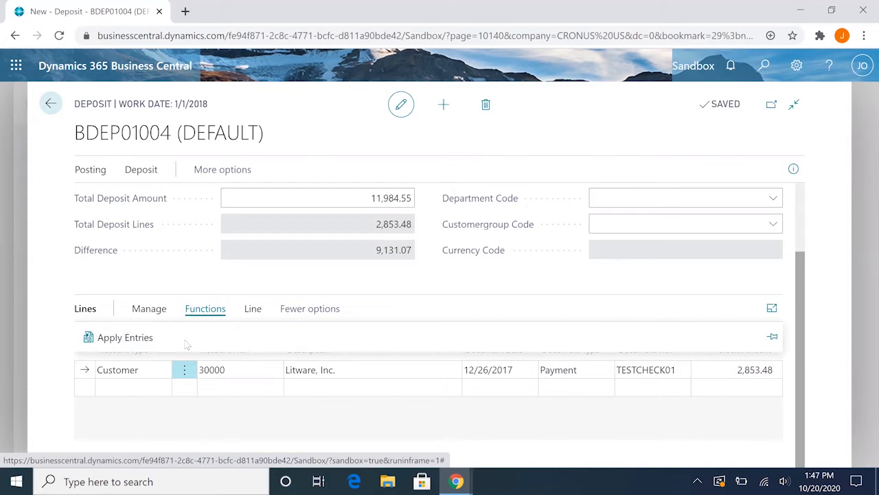
pyautogui.moveTo(125, 337)
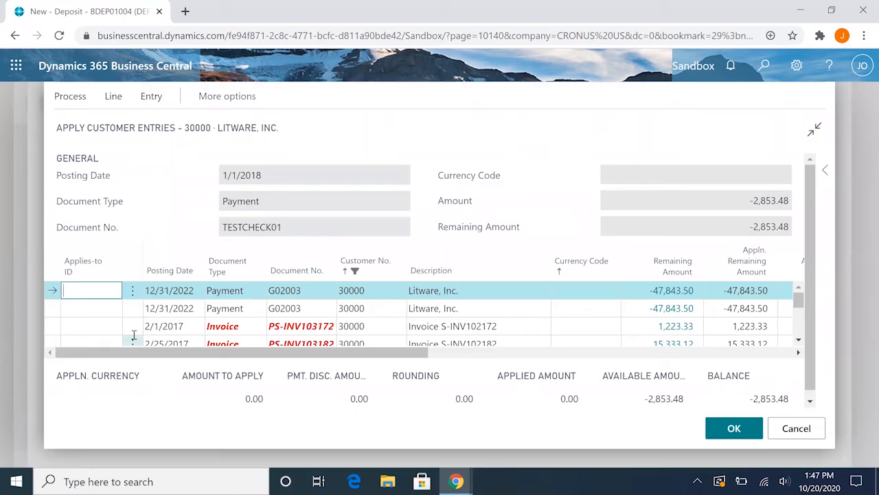
pyautogui.moveTo(255, 287)
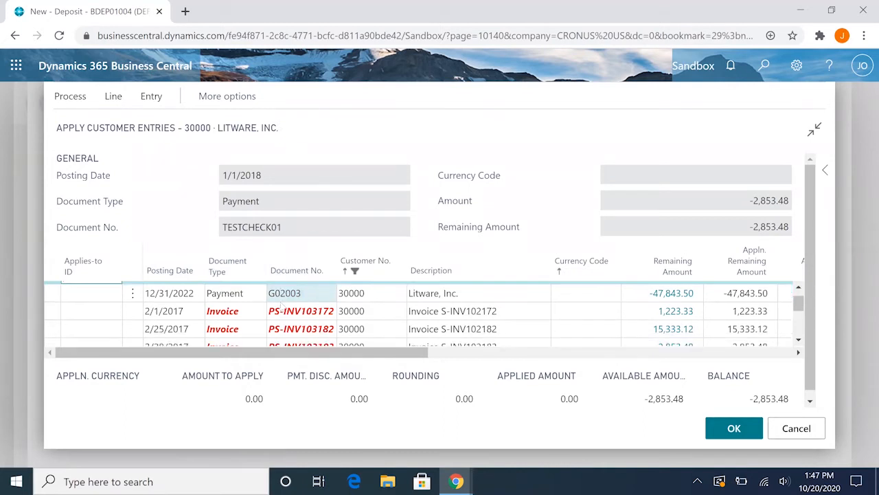
# Set Applies-to ID on invoice PS-INV103183 (2,853.48) and confirm the application.
pyautogui.scroll(-3)
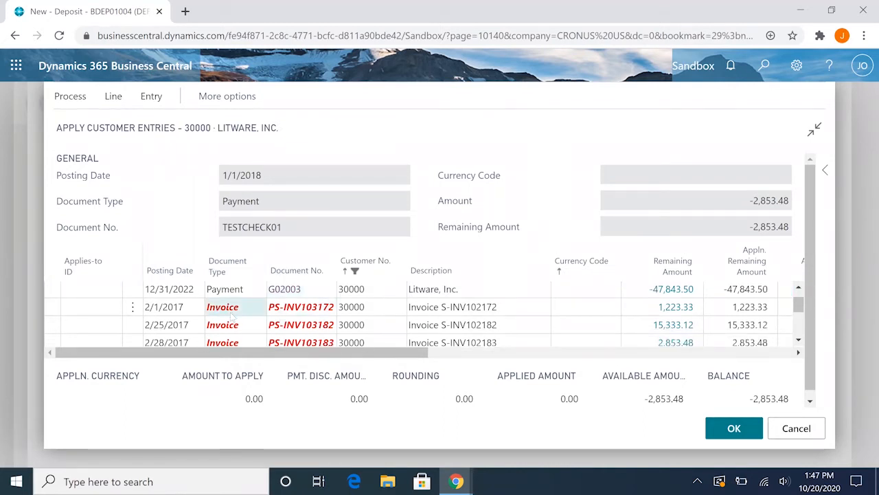
pyautogui.scroll(-3)
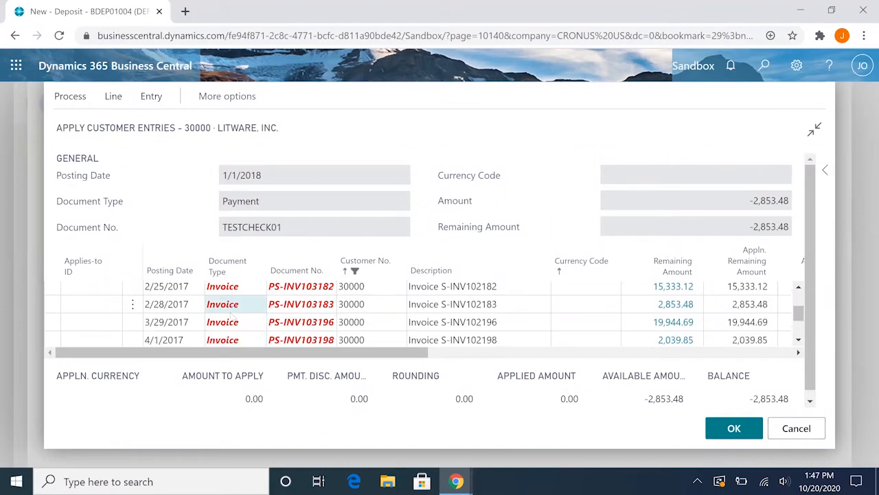
pyautogui.scroll(-3)
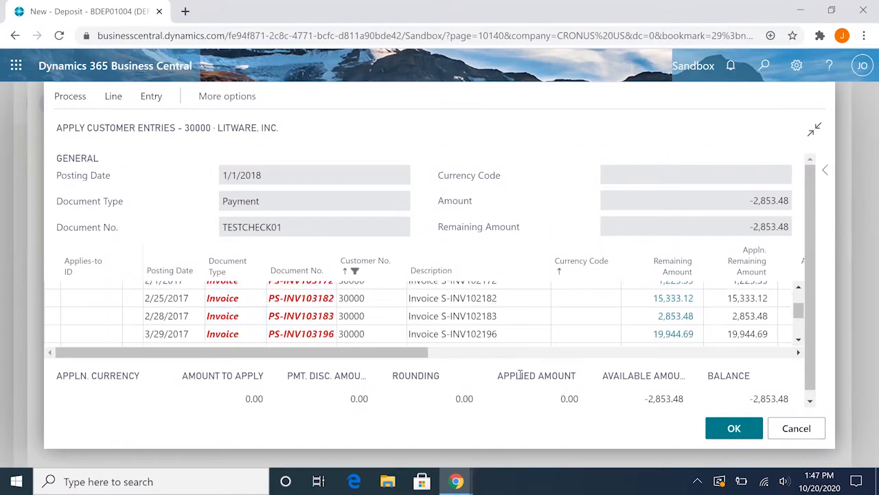
pyautogui.moveTo(776, 408)
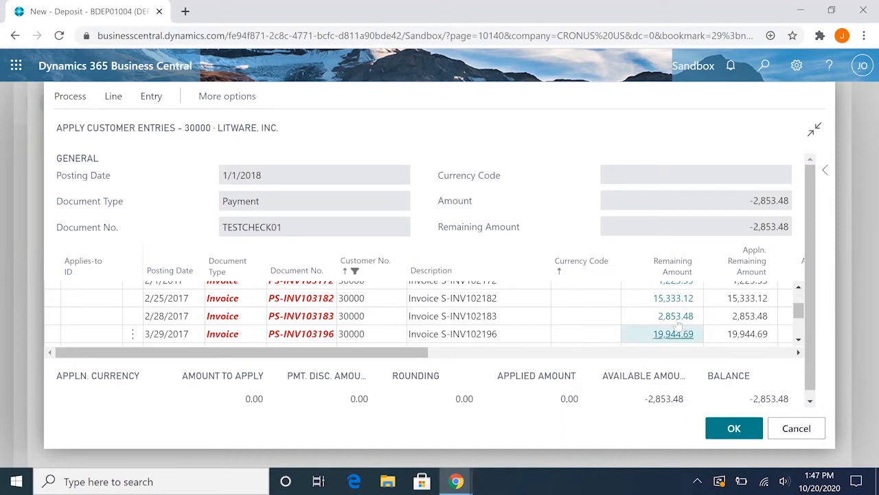
pyautogui.click(585, 316)
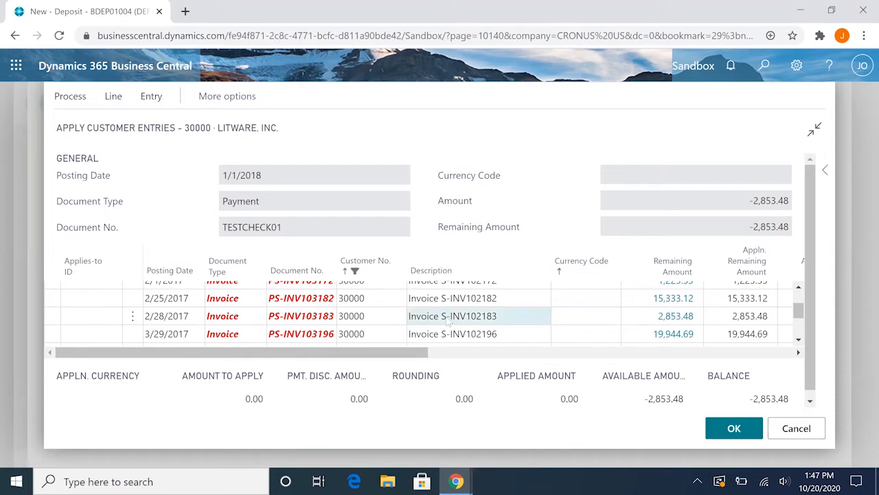
pyautogui.click(93, 315)
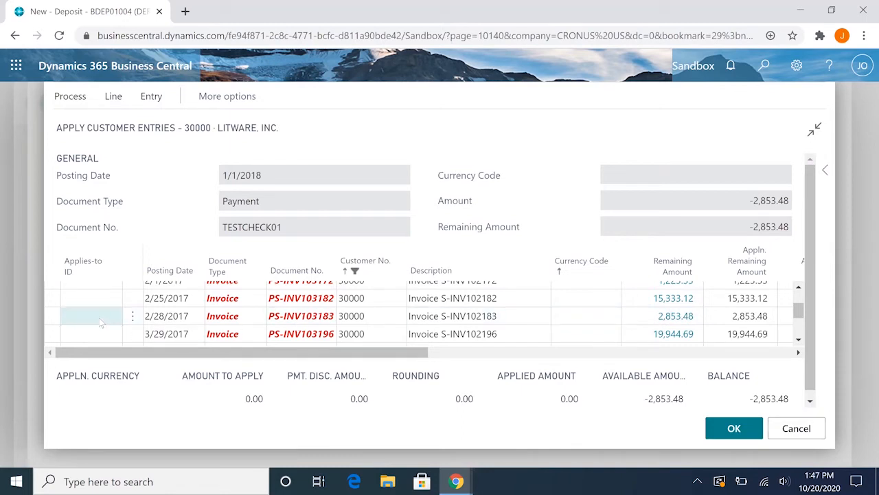
pyautogui.click(91, 315)
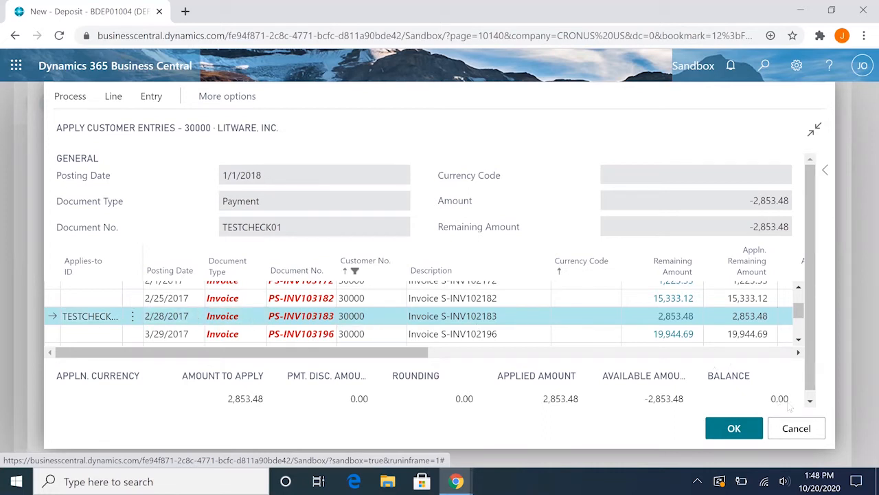
pyautogui.moveTo(758, 407)
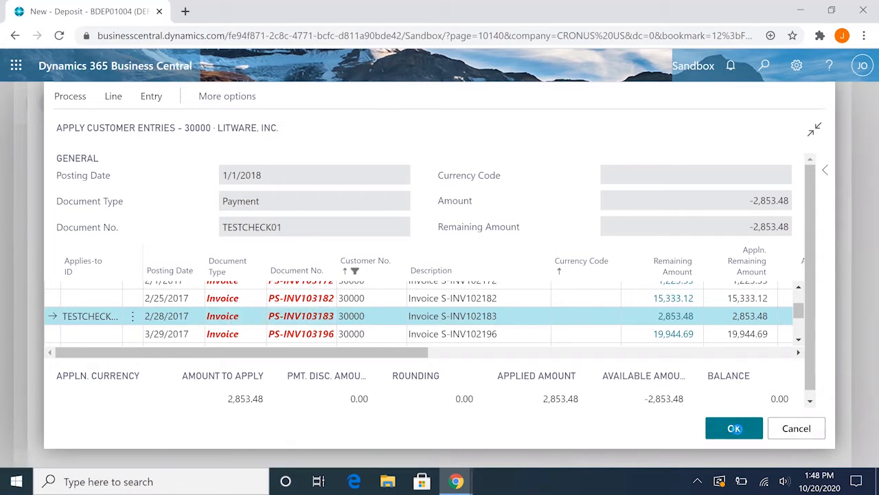
pyautogui.click(733, 427)
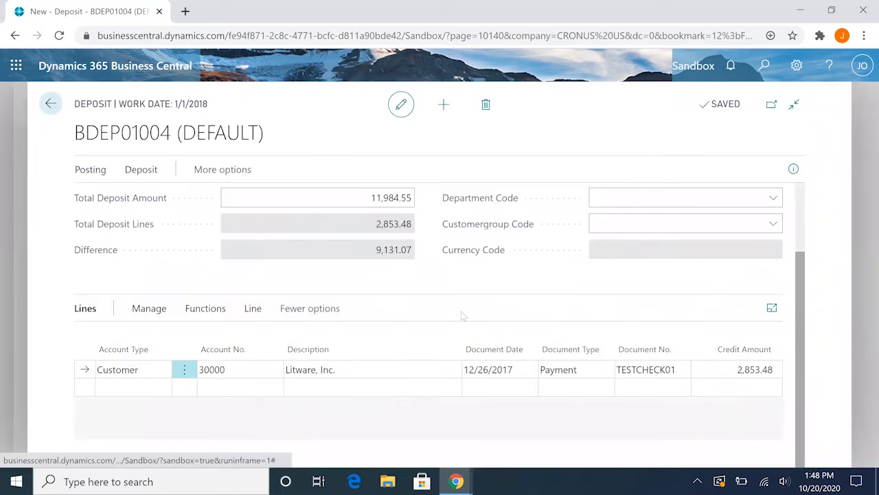
pyautogui.moveTo(546, 282)
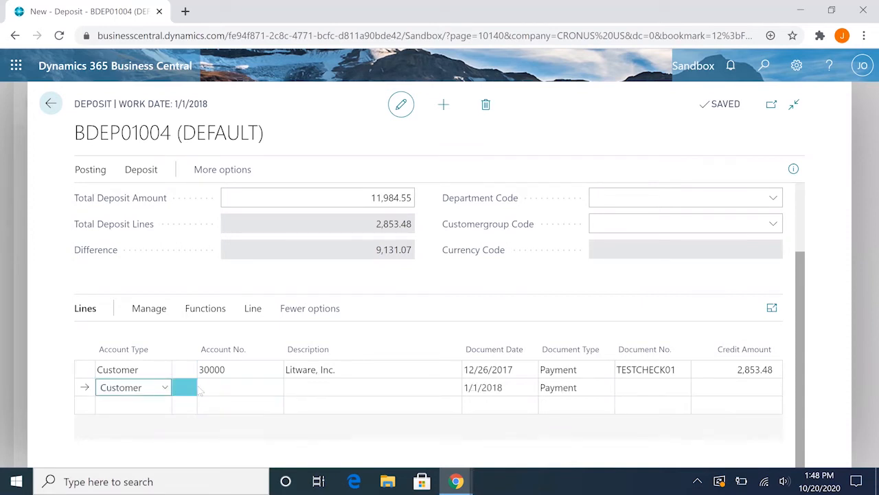
# Add Litware line TESTCHECK02 for 5,096.57 dated 1/1/2018.
pyautogui.click(272, 387)
pyautogui.write('30000')
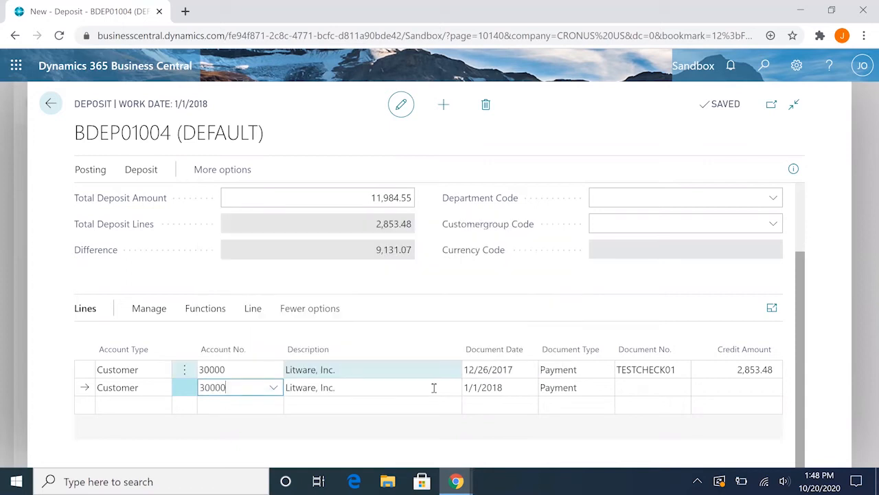
pyautogui.click(487, 386)
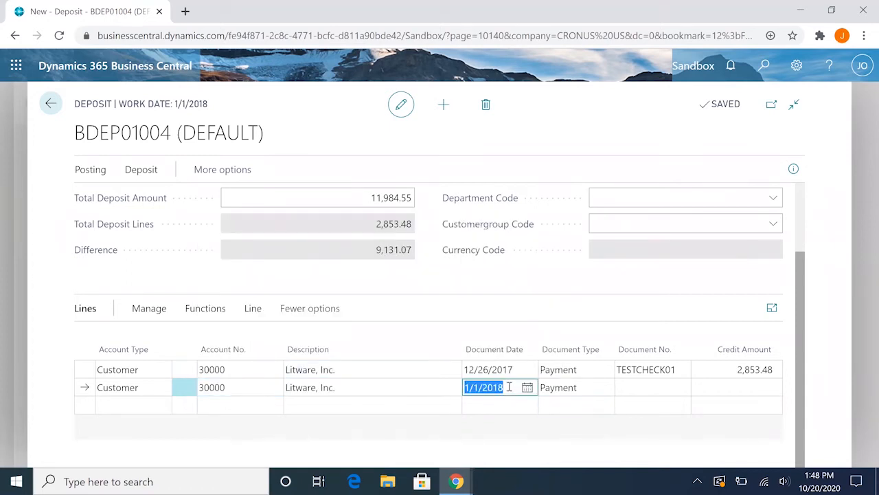
pyautogui.moveTo(491, 381)
pyautogui.write('12/26/')
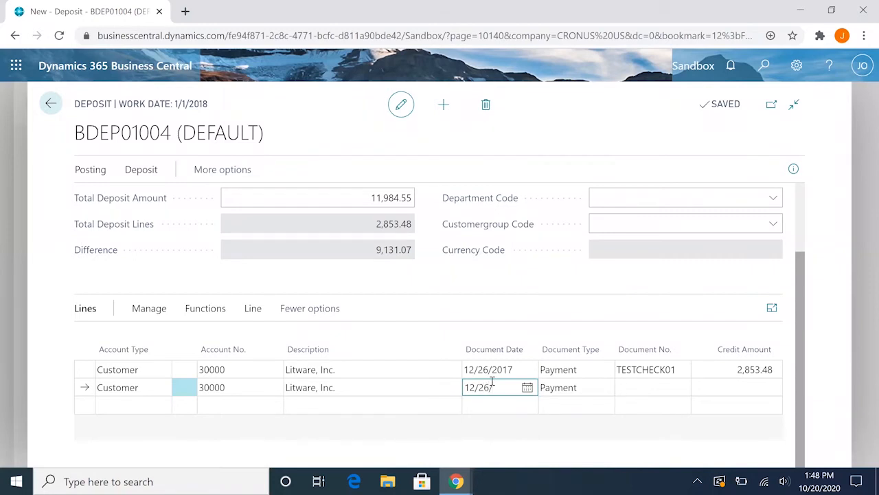
pyautogui.write('2017')
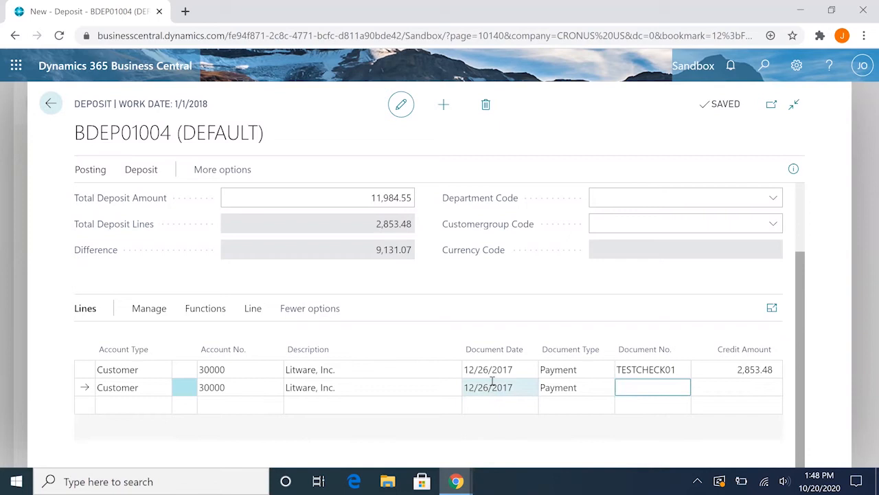
pyautogui.write('TESTC')
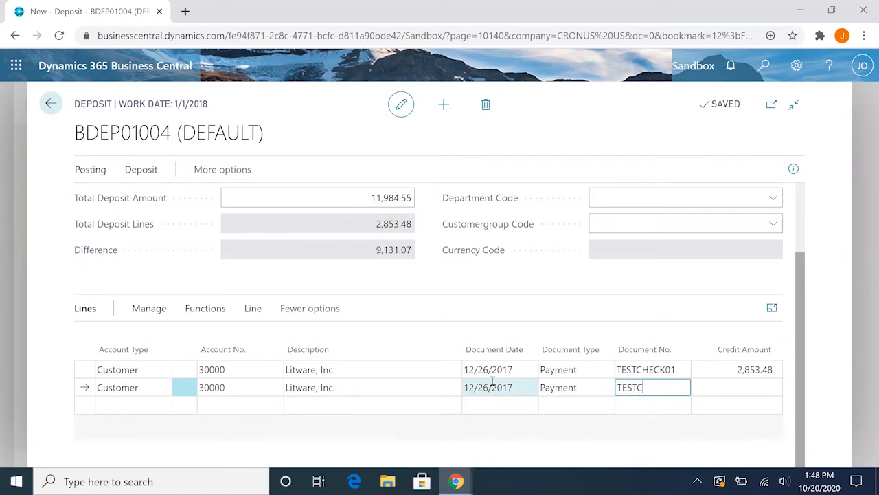
pyautogui.write('HECK02')
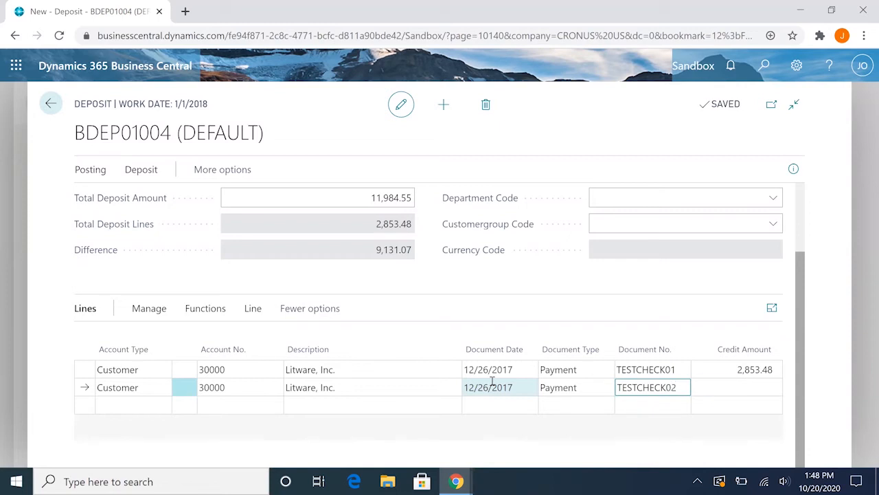
pyautogui.click(736, 387)
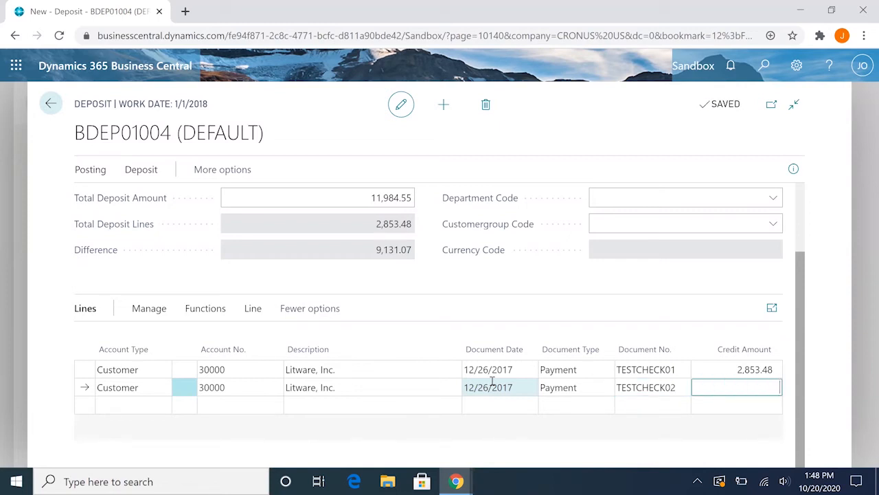
pyautogui.write('5096')
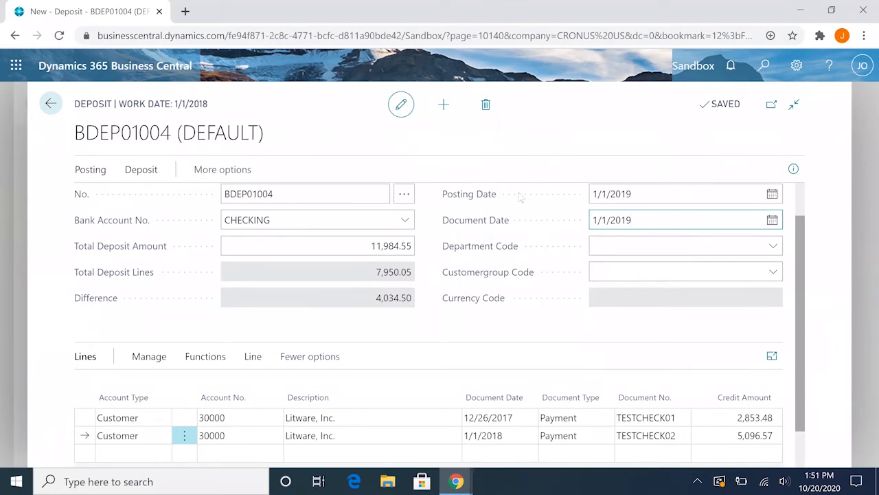
pyautogui.moveTo(478, 264)
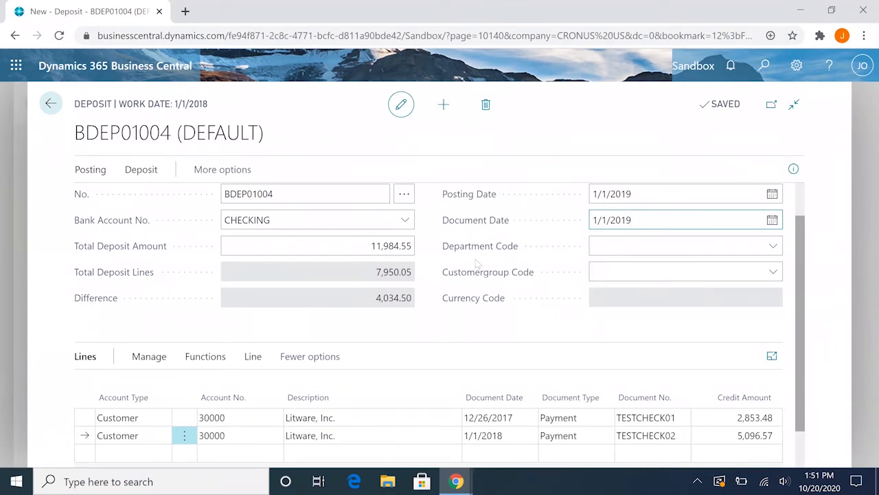
pyautogui.scroll(-3)
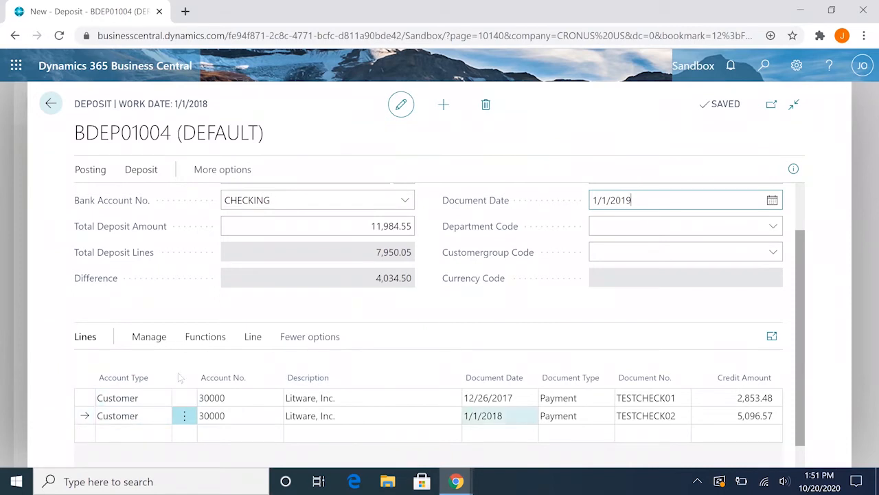
pyautogui.moveTo(149, 335)
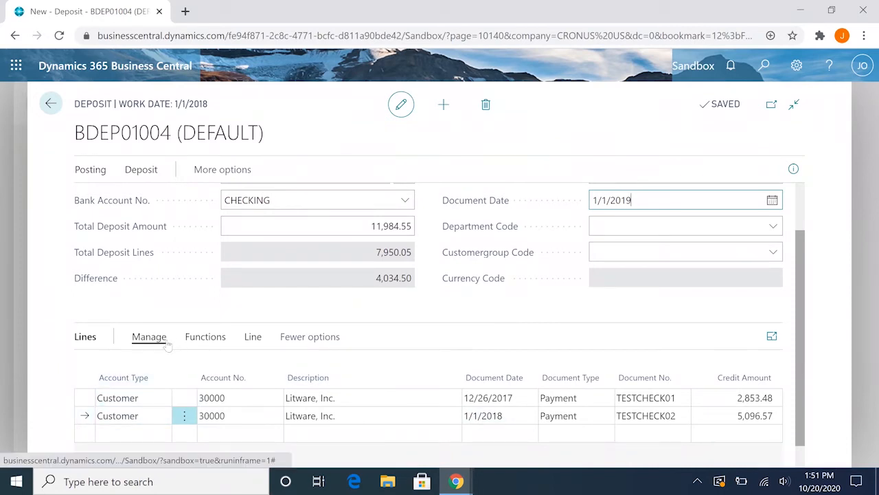
# Apply TESTCHECK02 to invoice PS-INV103218 through Apply Entries and confirm.
pyautogui.click(205, 335)
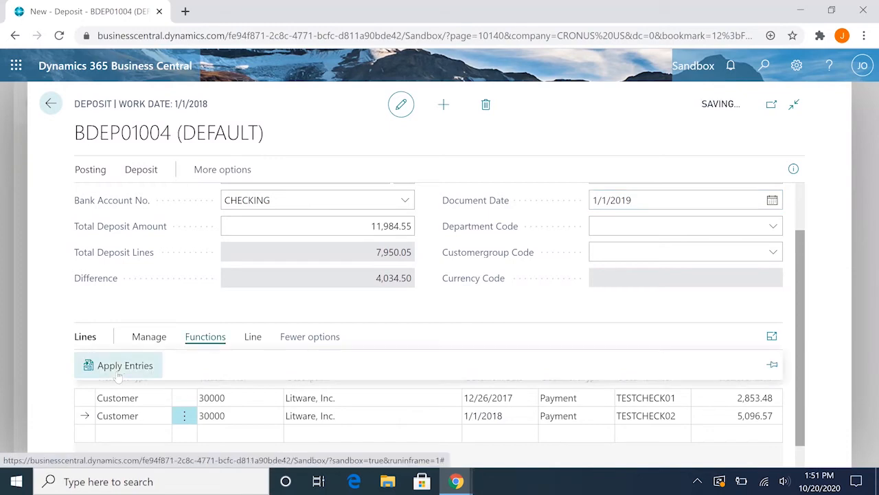
pyautogui.click(125, 365)
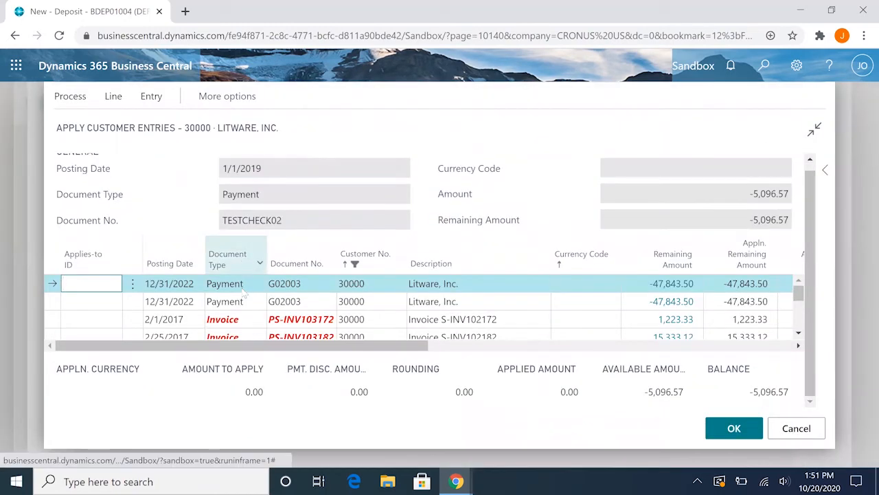
pyautogui.scroll(-3)
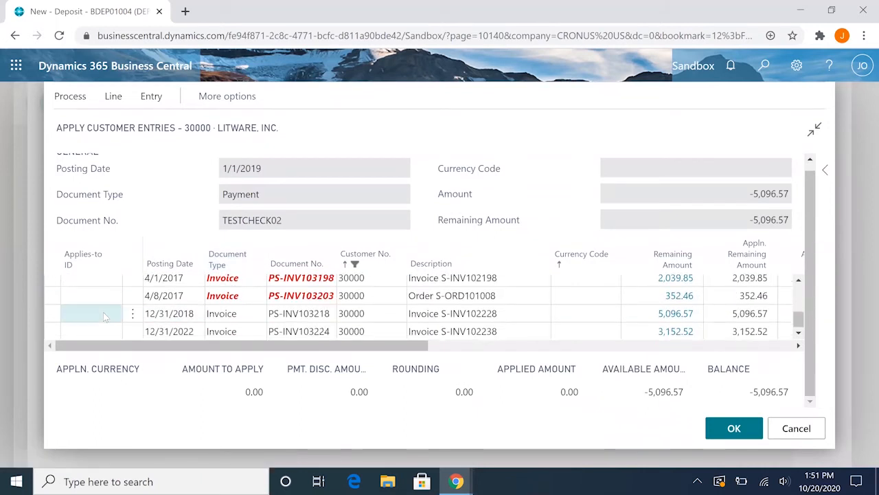
pyautogui.click(91, 313)
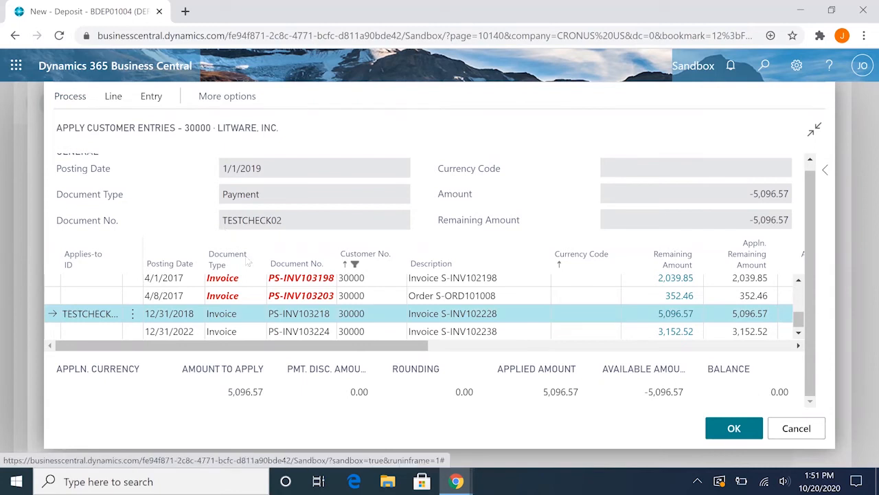
pyautogui.moveTo(734, 428)
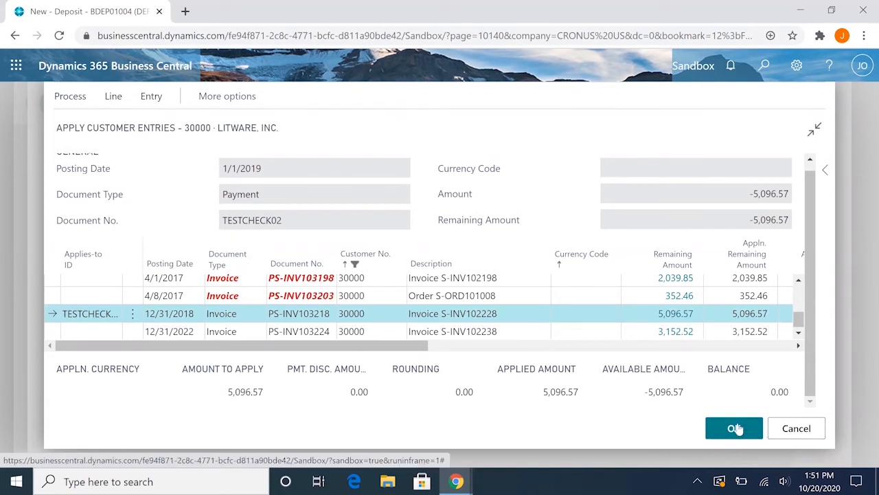
pyautogui.click(734, 428)
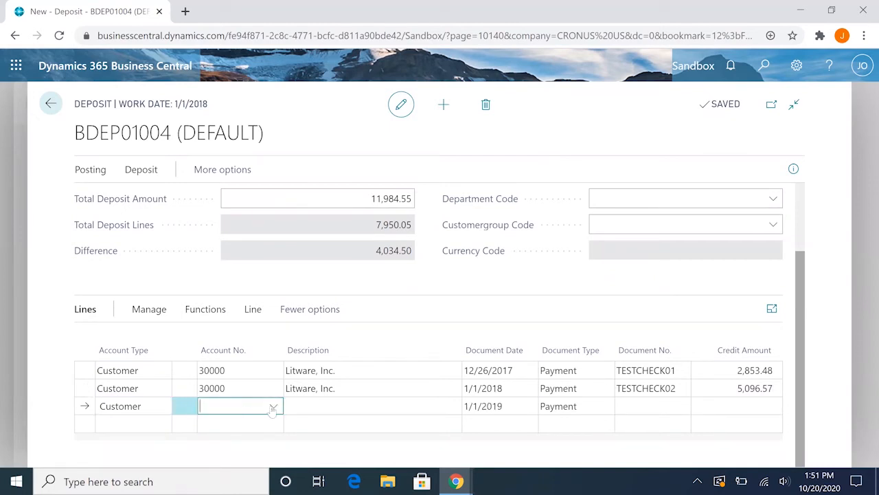
# Start a third line for Alpine Ski House with document date 1/1/2018.
pyautogui.click(272, 406)
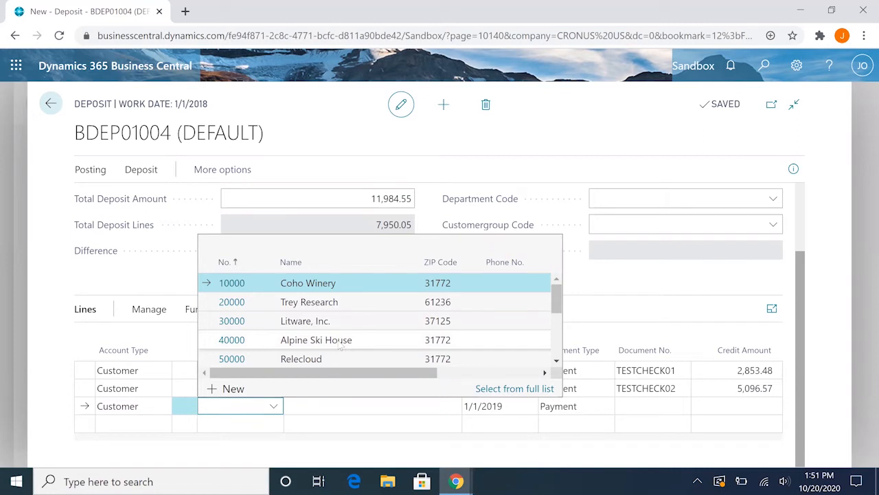
pyautogui.click(316, 339)
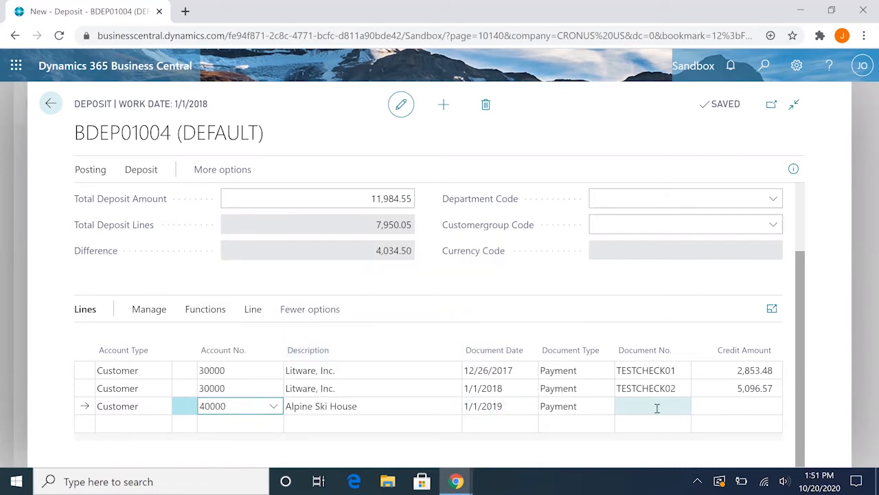
pyautogui.click(483, 406)
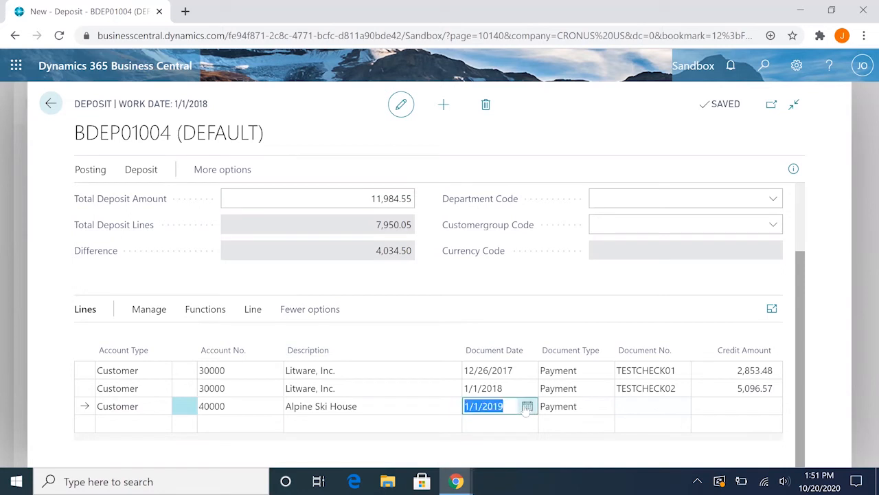
pyautogui.click(527, 405)
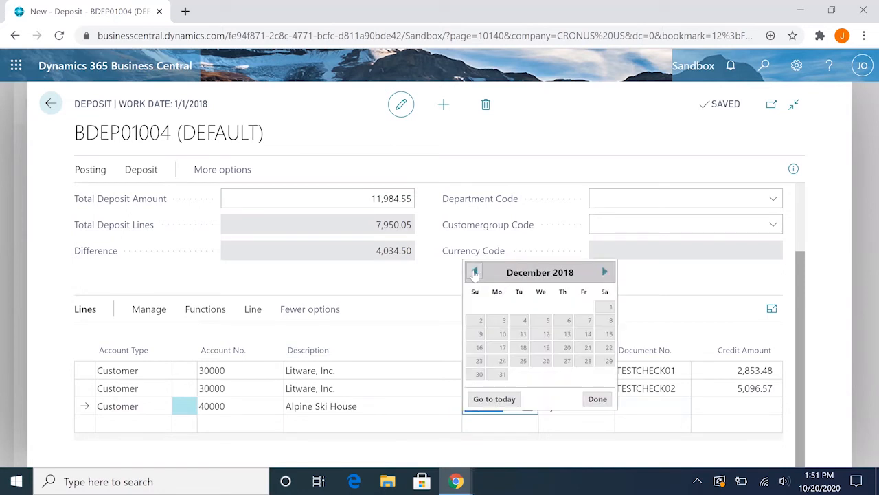
pyautogui.click(474, 272)
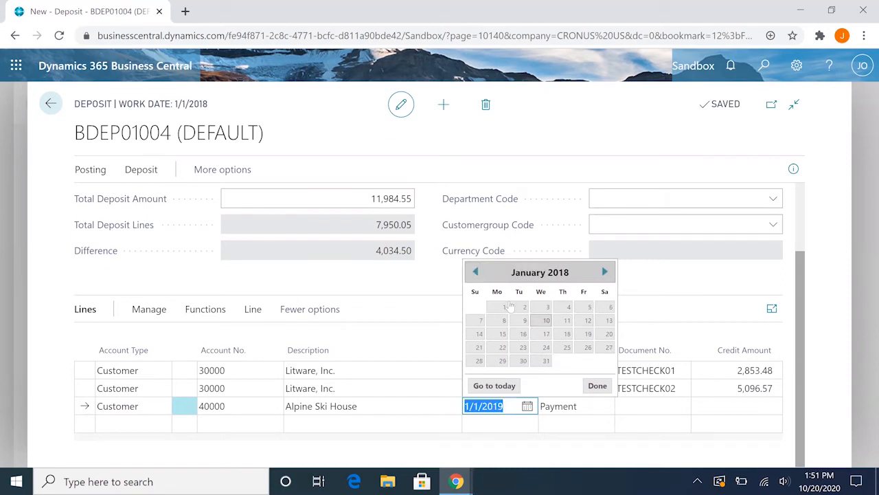
pyautogui.click(597, 386)
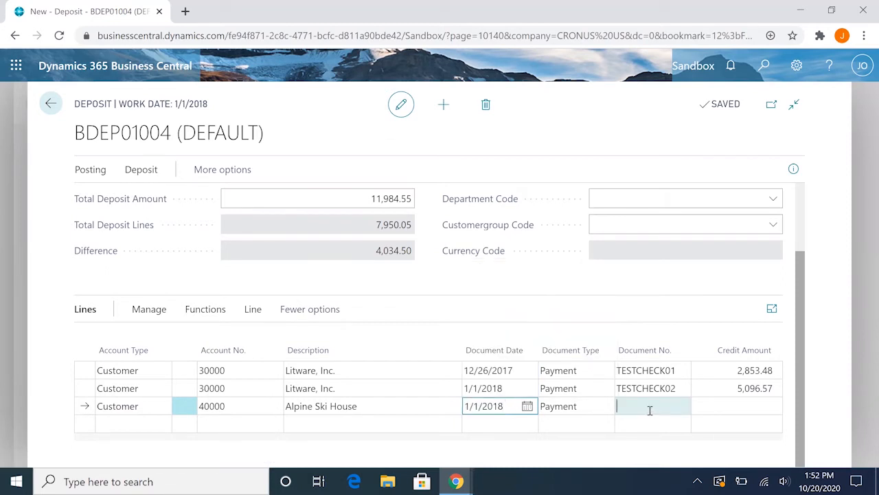
# Enter document number TESTCHECK03 and credit amount 4,034.50, zeroing the difference.
pyautogui.write('TESTCHECK03')
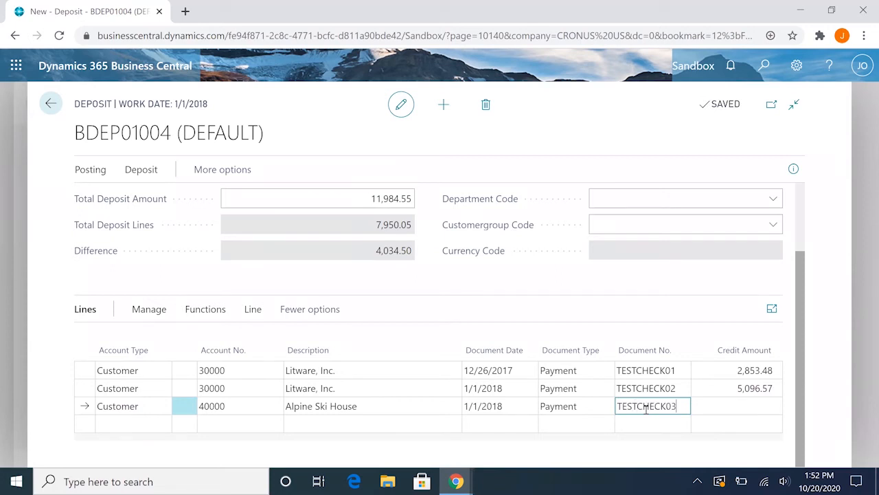
pyautogui.press('Tab')
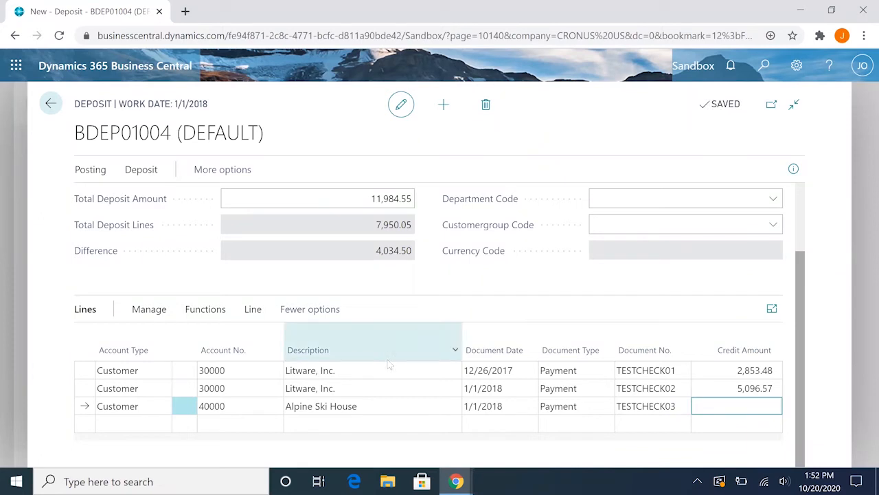
pyautogui.write('4034')
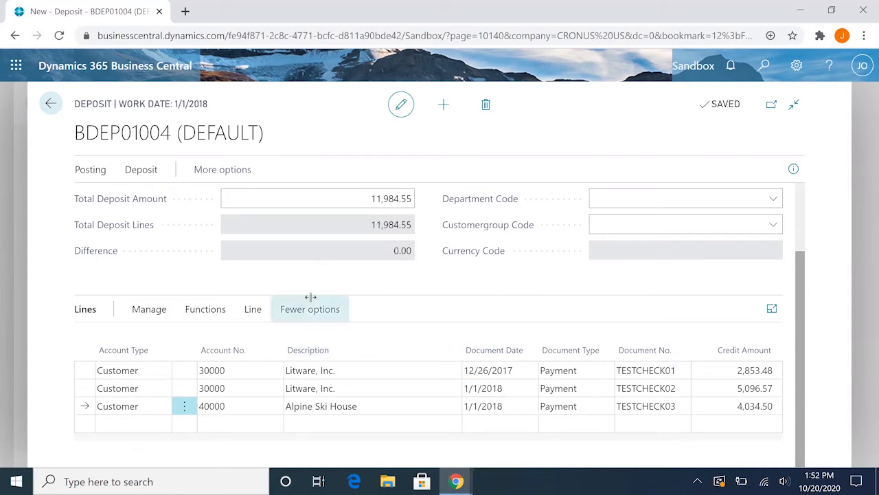
pyautogui.scroll(-3)
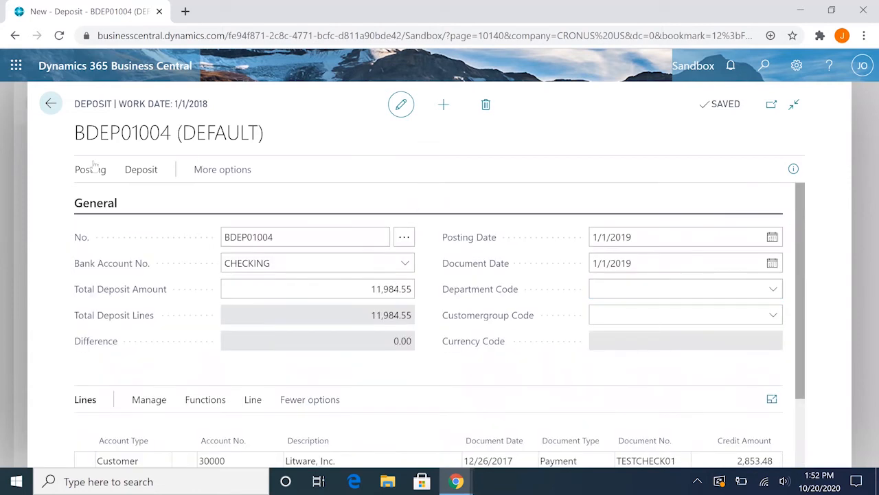
pyautogui.moveTo(394, 384)
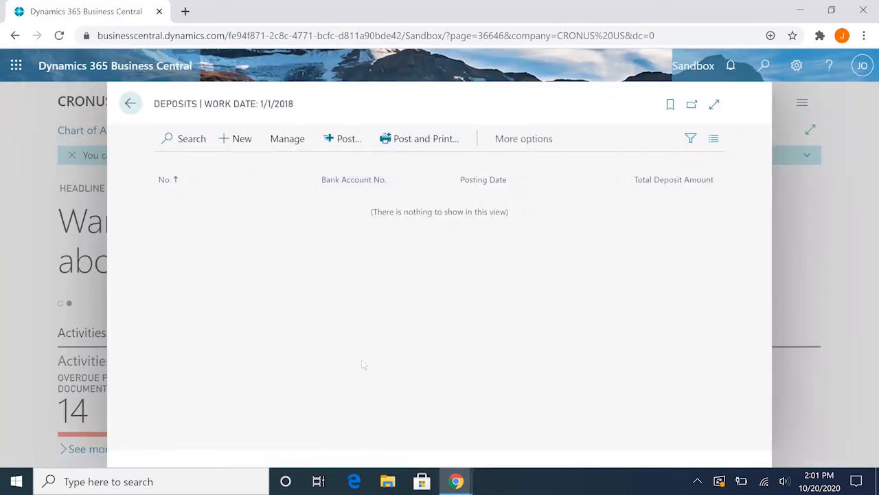
pyautogui.moveTo(731, 361)
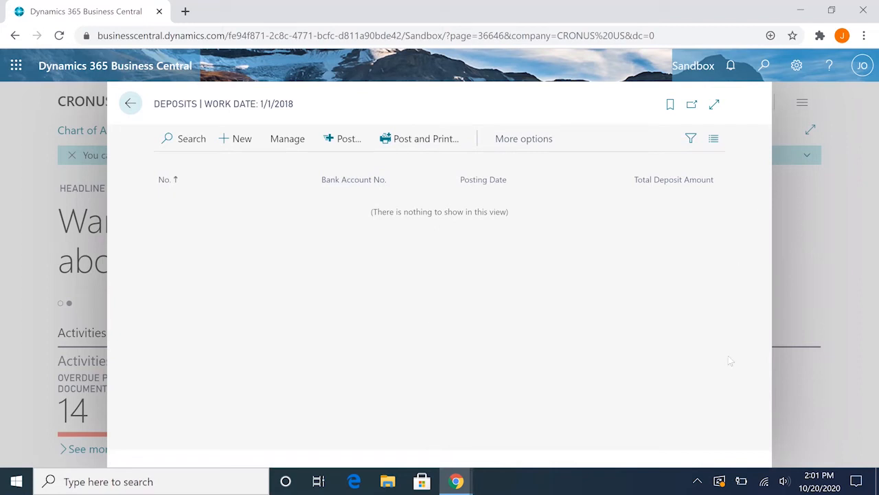
pyautogui.moveTo(354, 350)
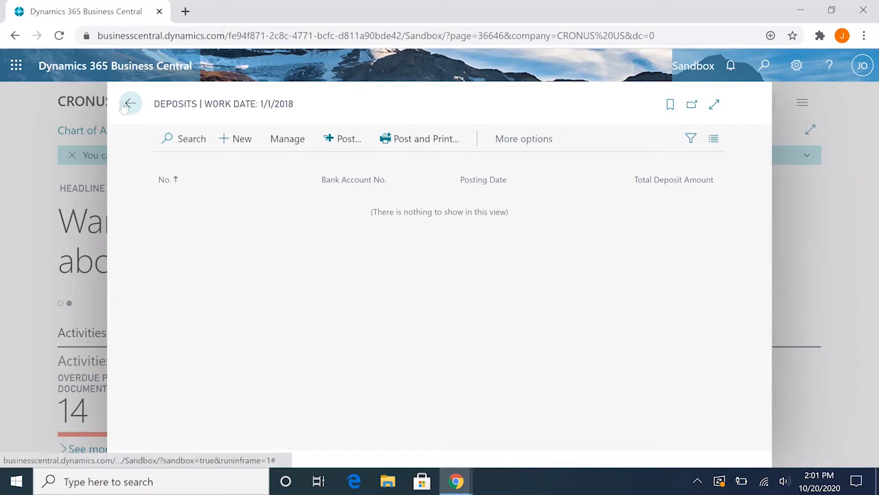
pyautogui.moveTo(479, 235)
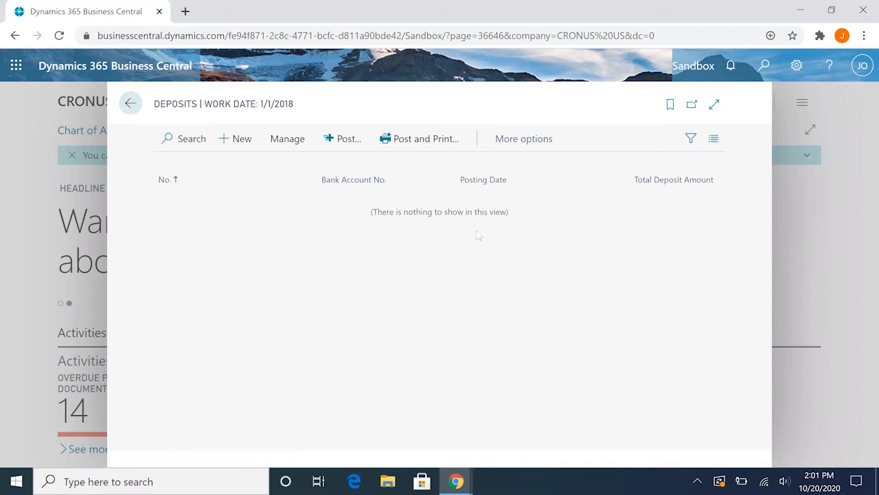
# Leave the empty Deposits list and return to the home page.
pyautogui.click(131, 103)
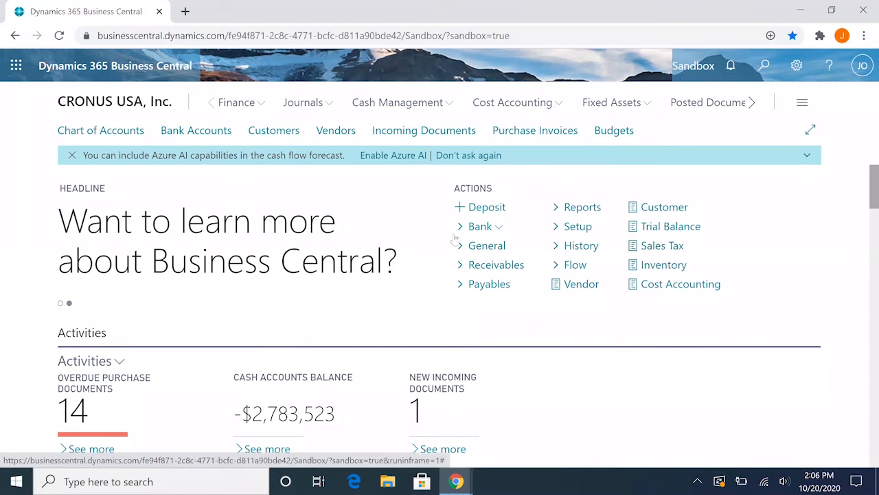
pyautogui.moveTo(420, 307)
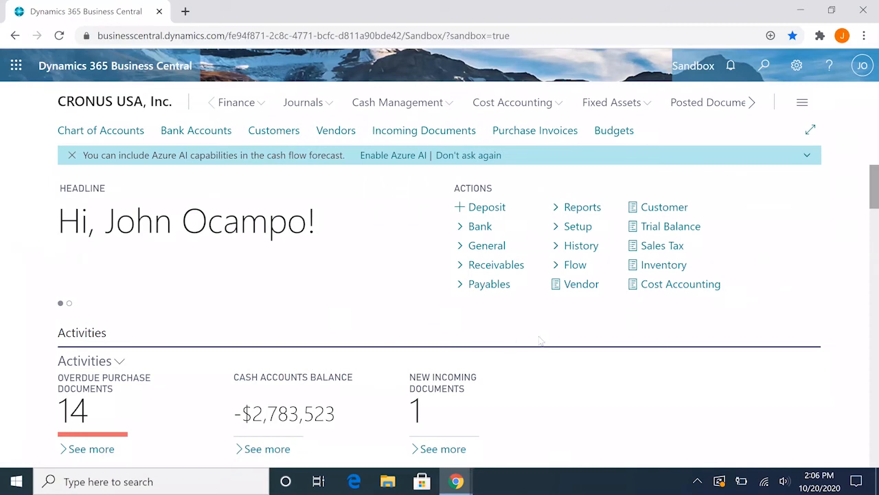
pyautogui.moveTo(455, 321)
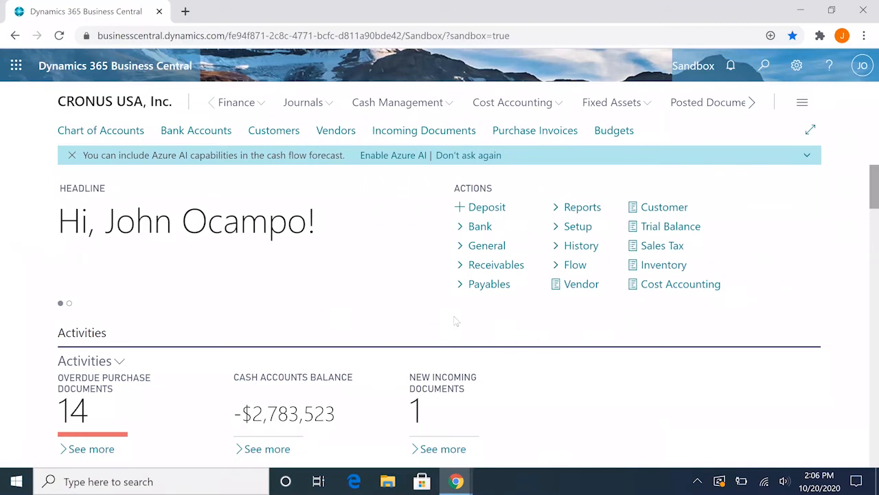
# Select Alpine Ski House in Customers and open its Last Payment Receipt Date entries.
pyautogui.write('customers')
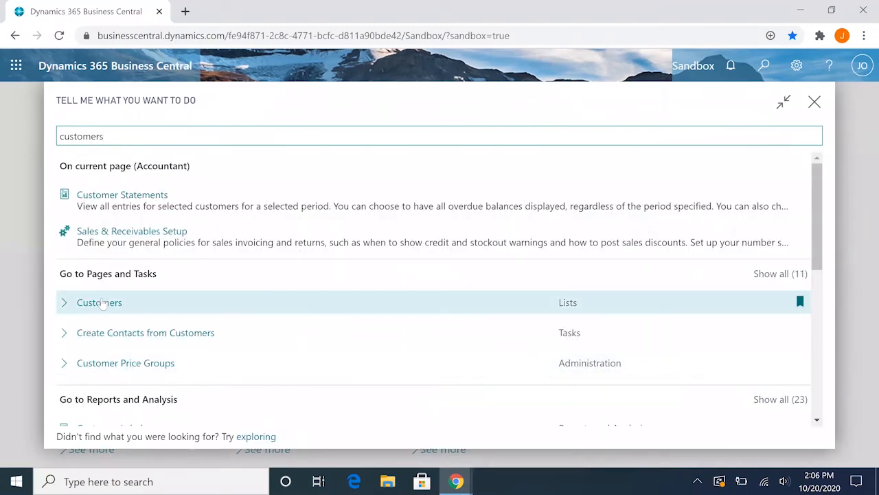
pyautogui.click(99, 302)
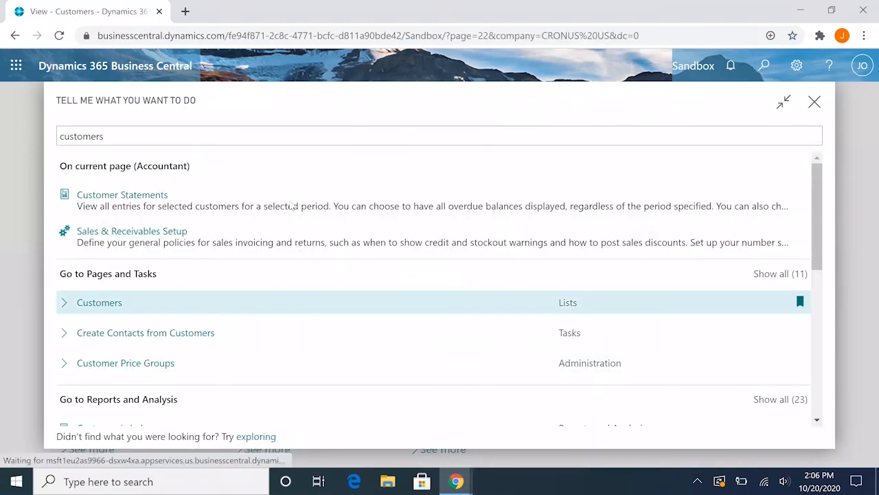
pyautogui.click(99, 302)
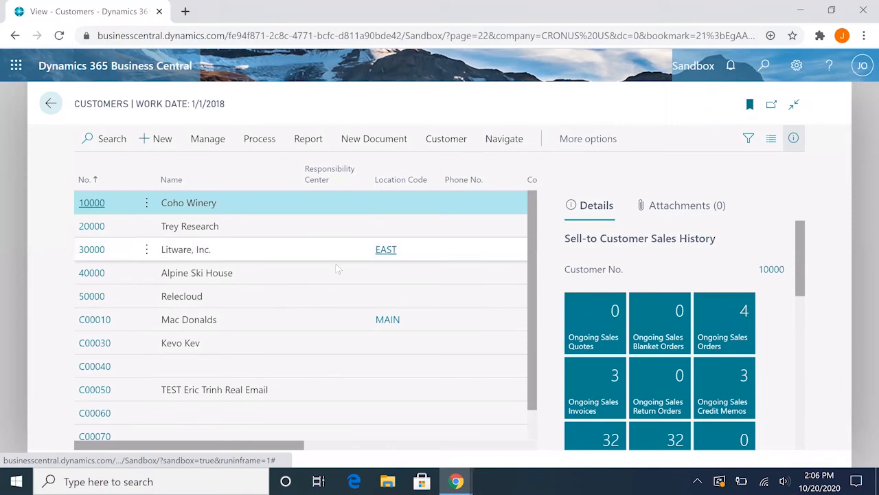
pyautogui.click(196, 273)
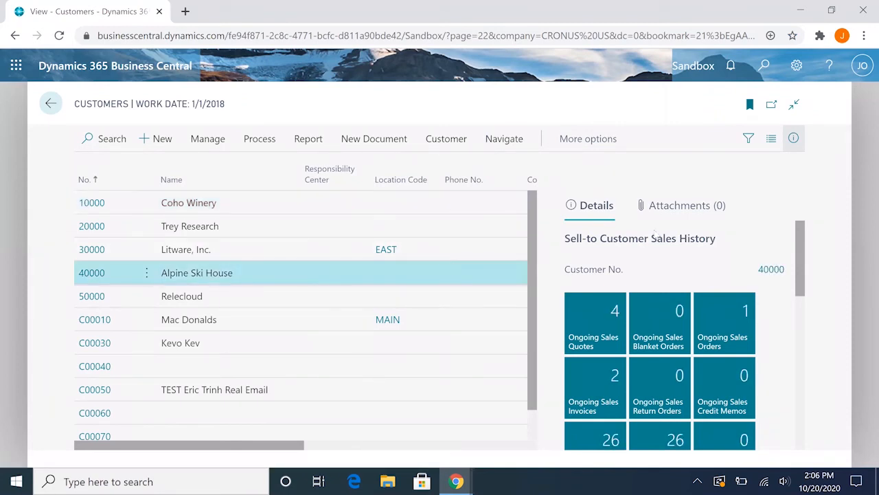
pyautogui.scroll(-3)
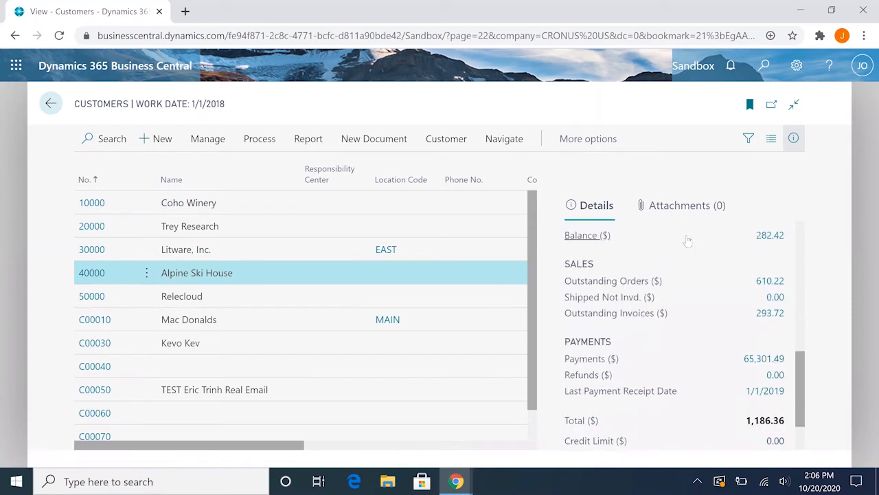
pyautogui.scroll(-3)
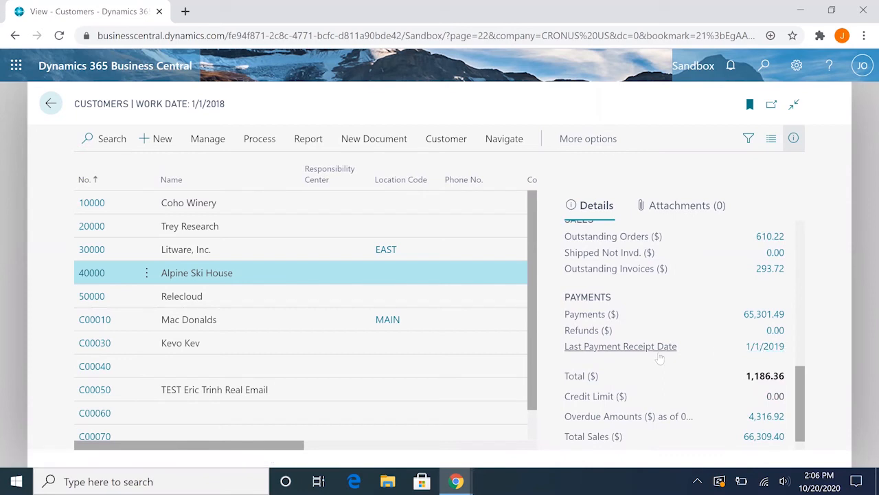
pyautogui.moveTo(764, 345)
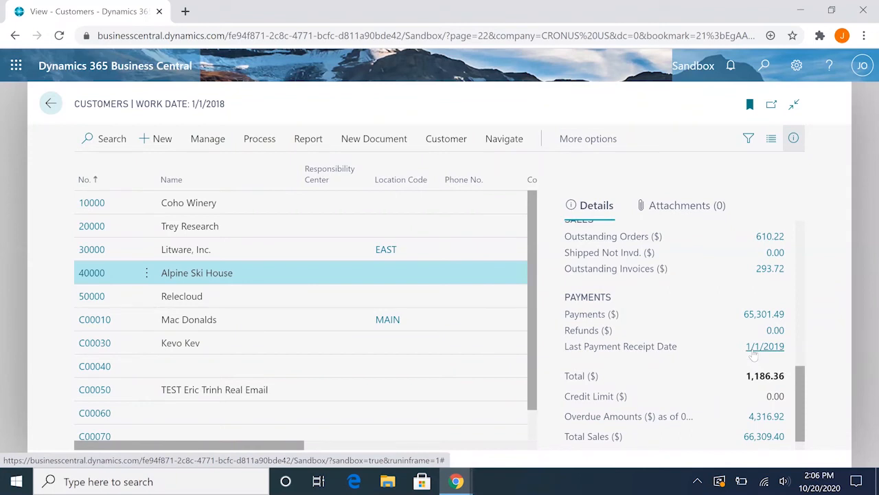
pyautogui.click(764, 346)
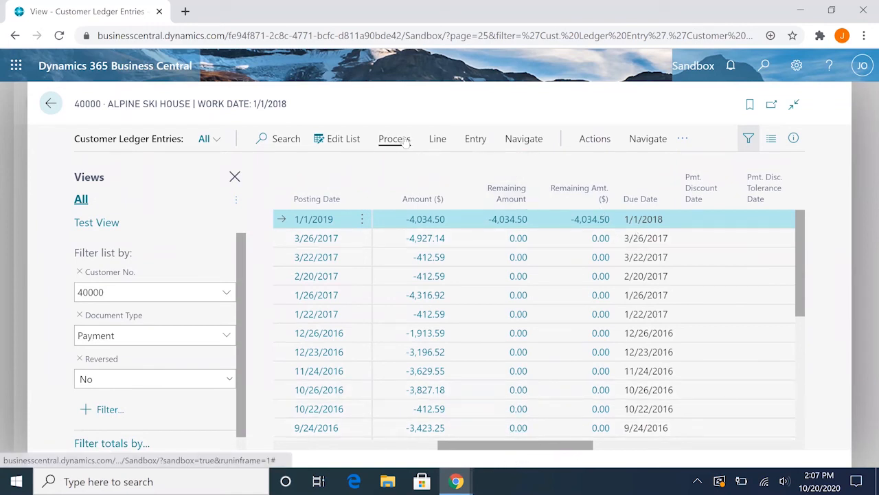
# Open Apply Entries for the TESTCHECK03 payment and set Applies-to ID on invoice PS-INV103180.
pyautogui.click(394, 138)
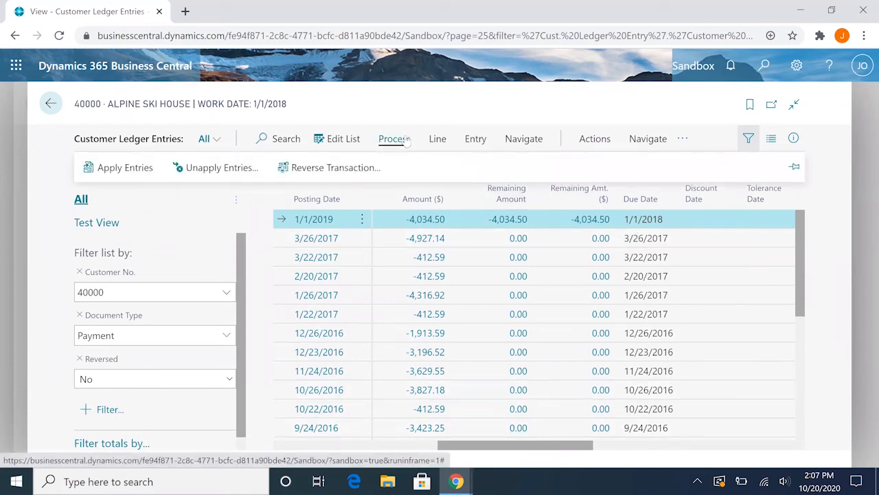
pyautogui.moveTo(125, 167)
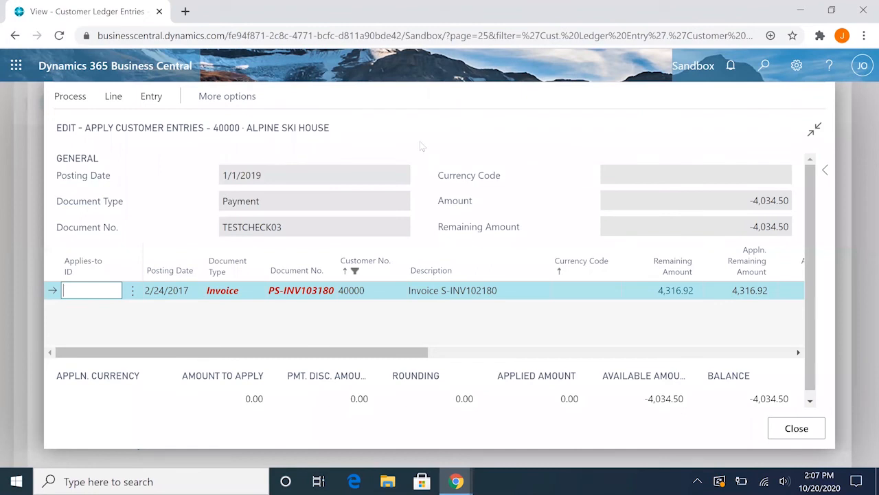
pyautogui.moveTo(260, 153)
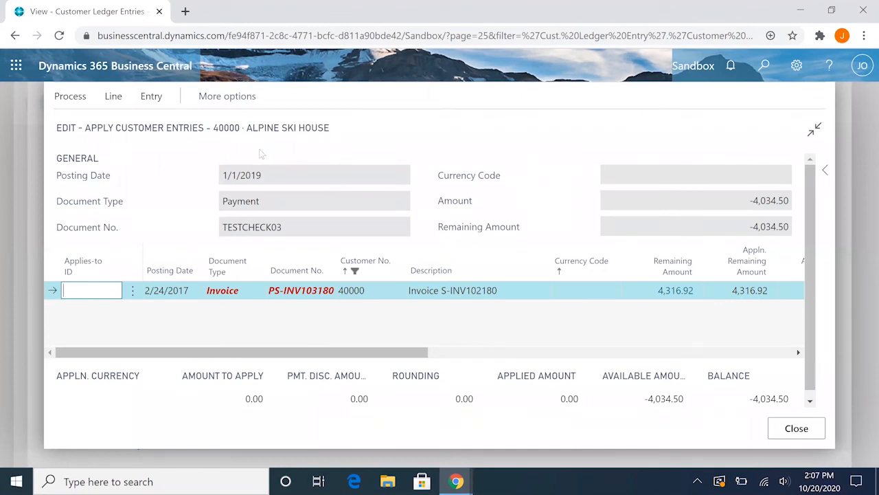
pyautogui.moveTo(131, 309)
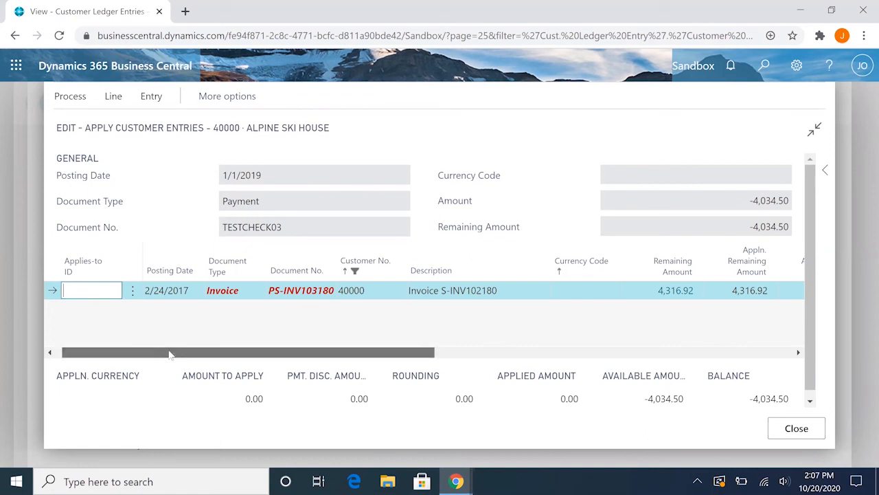
pyautogui.hscroll(3)
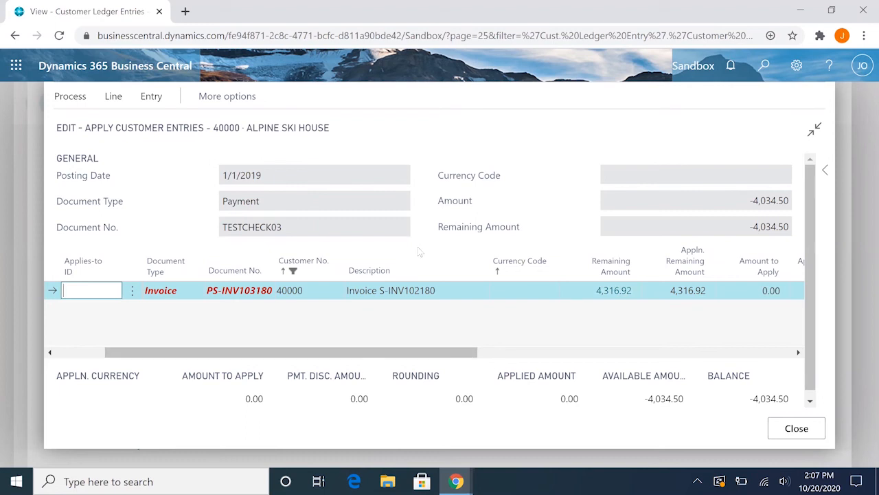
pyautogui.click(70, 95)
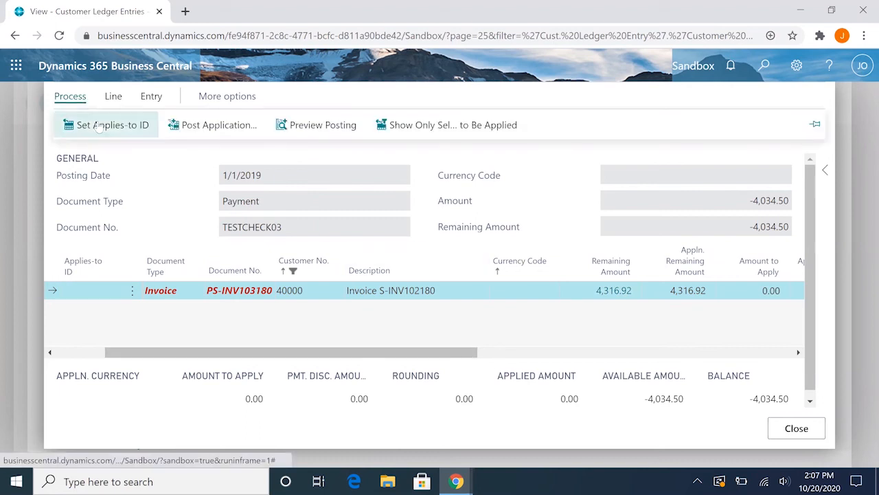
pyautogui.click(106, 124)
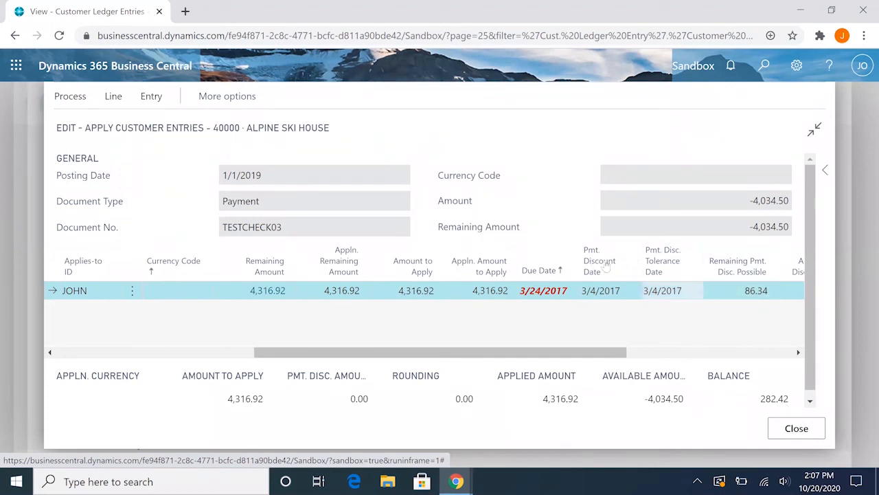
# Post the payment application and acknowledge the success message.
pyautogui.click(70, 95)
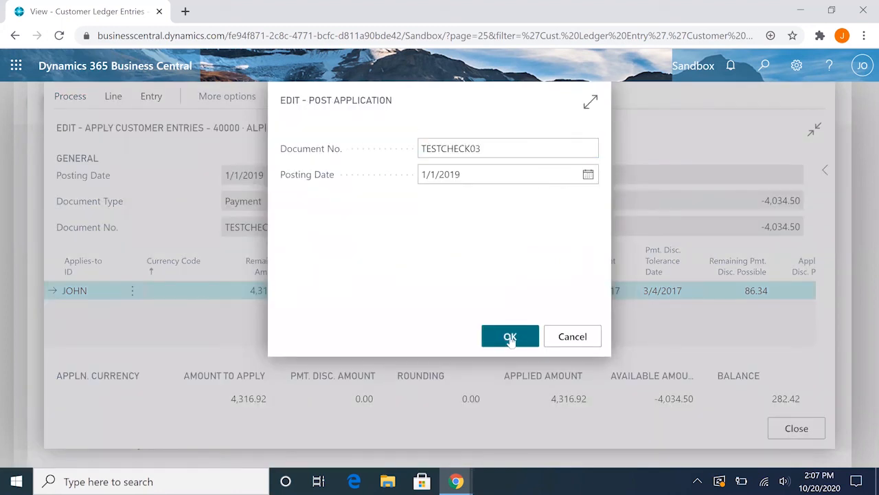
pyautogui.click(510, 336)
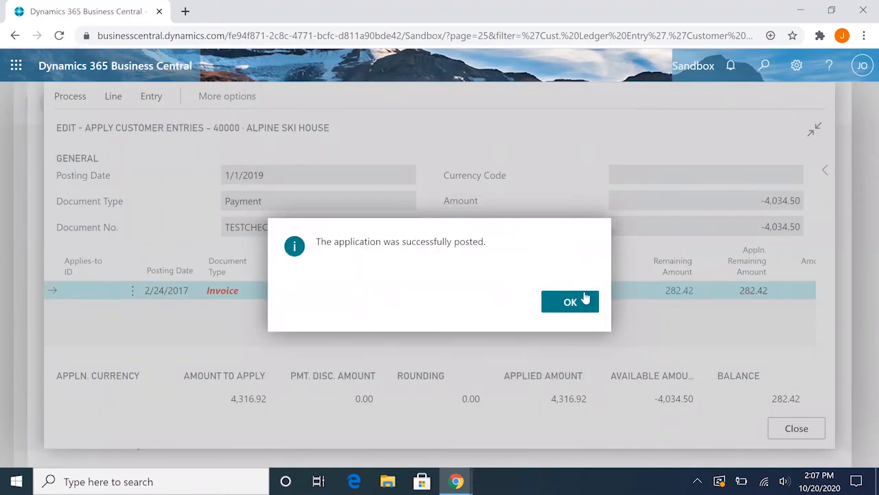
pyautogui.click(570, 302)
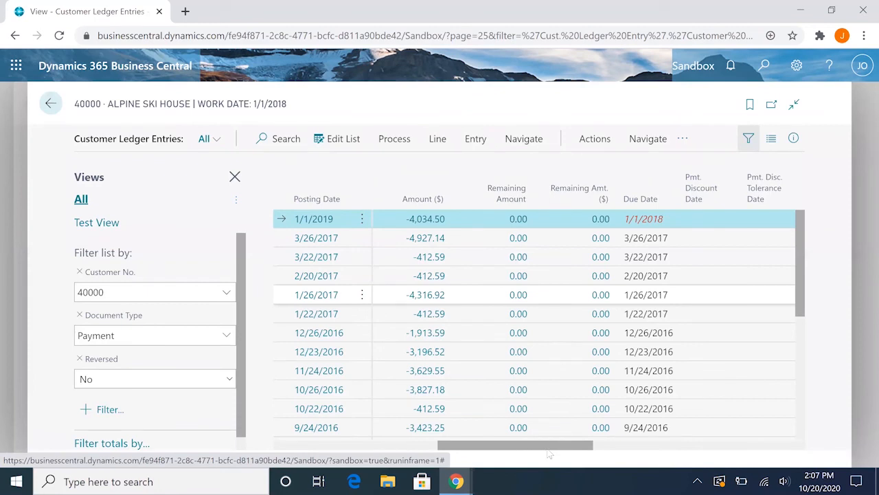
pyautogui.moveTo(498, 221)
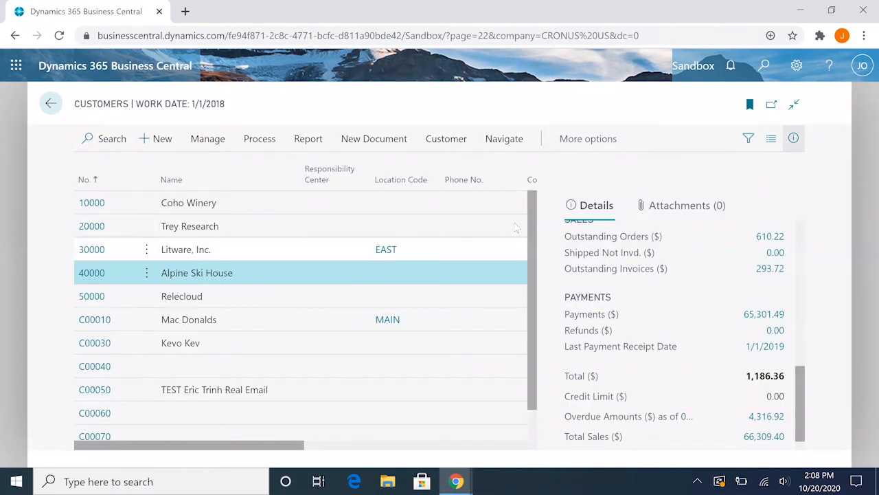
pyautogui.moveTo(540, 198)
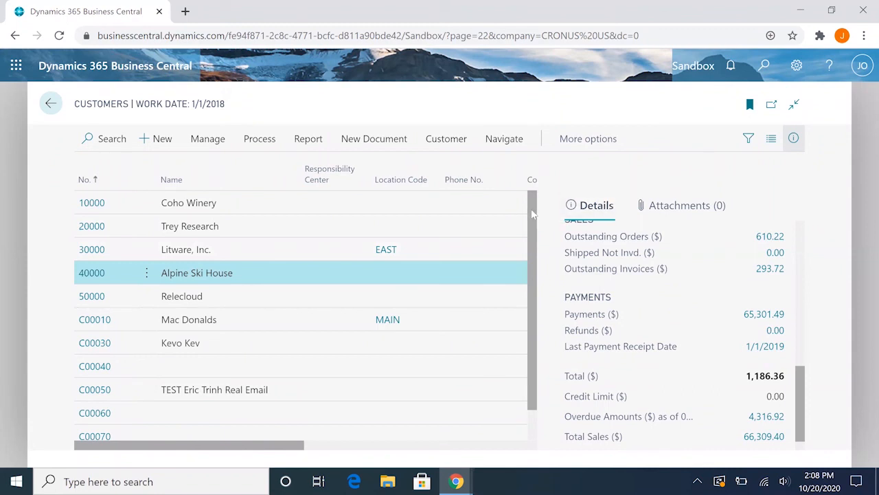
# Scroll down the customer ledger entries to review the fully applied TESTCHECK03 payment.
pyautogui.scroll(-3)
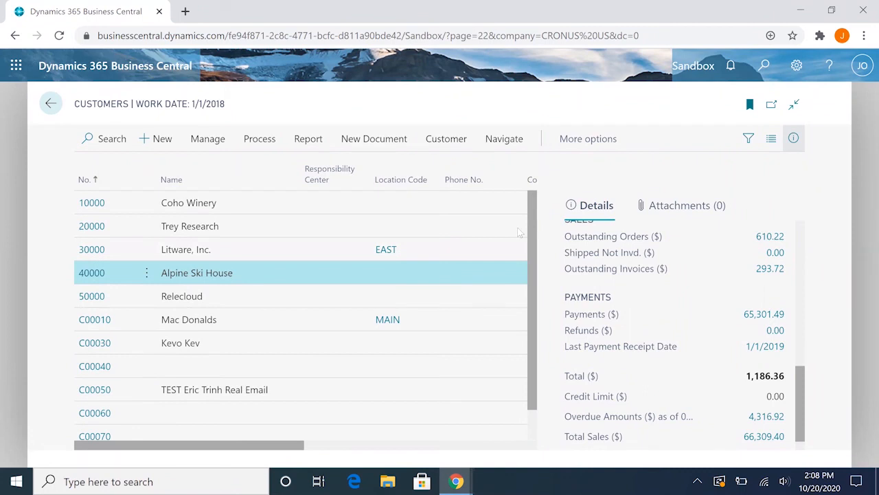
pyautogui.moveTo(550, 206)
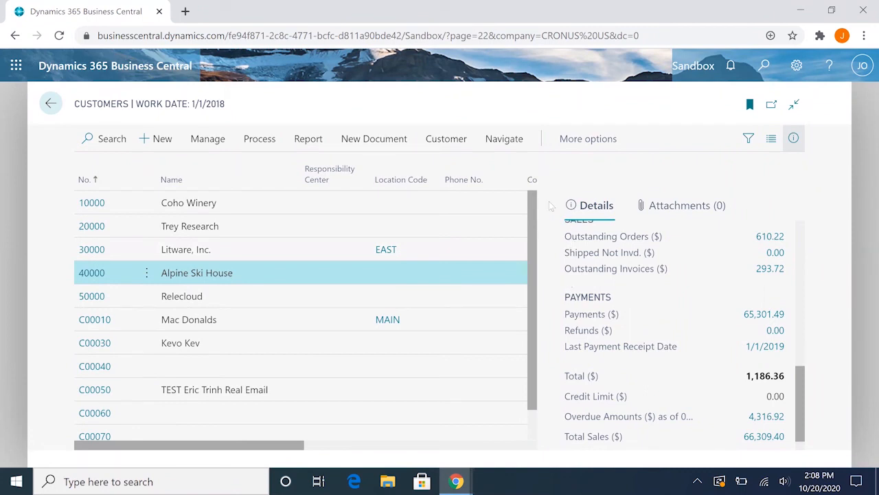
pyautogui.moveTo(522, 267)
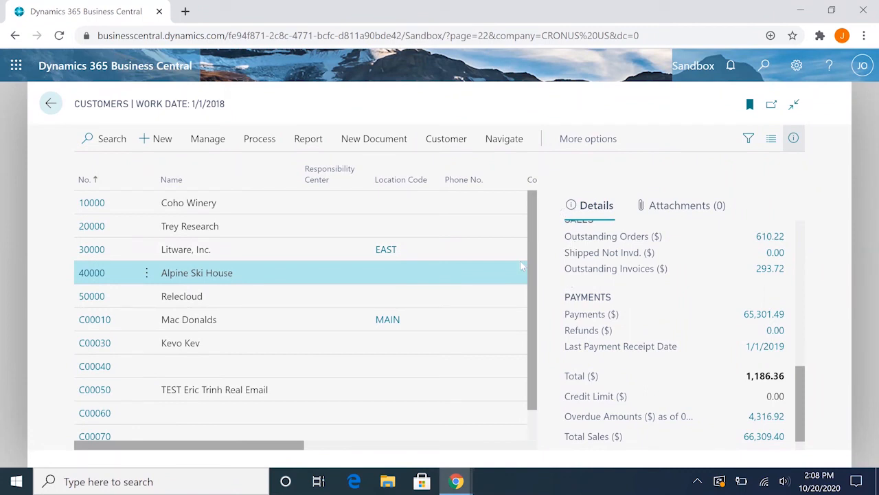
pyautogui.scroll(-3)
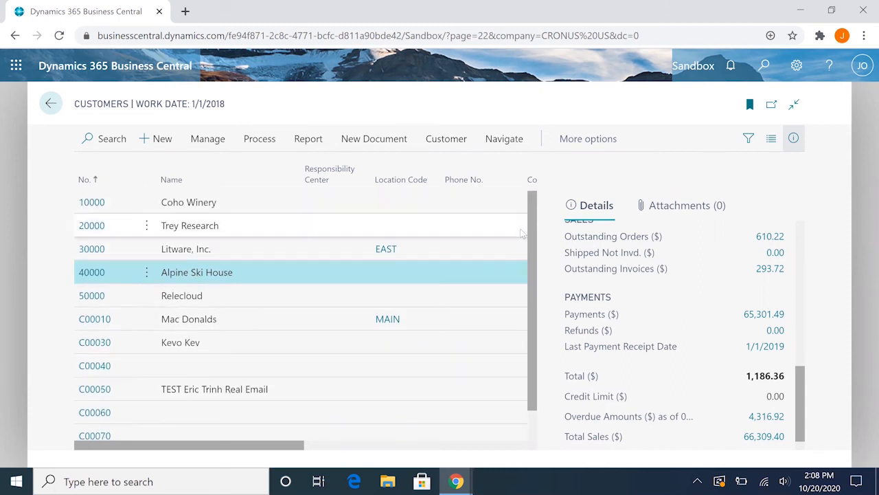
pyautogui.moveTo(524, 228)
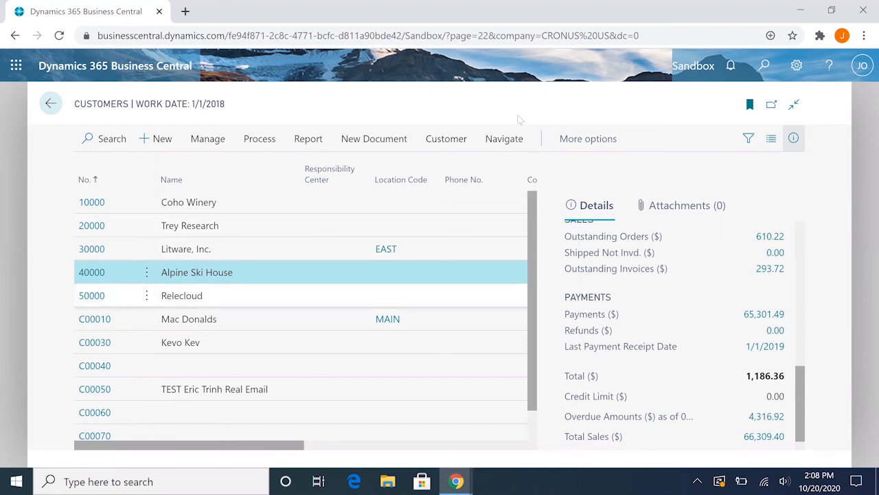
pyautogui.scroll(-3)
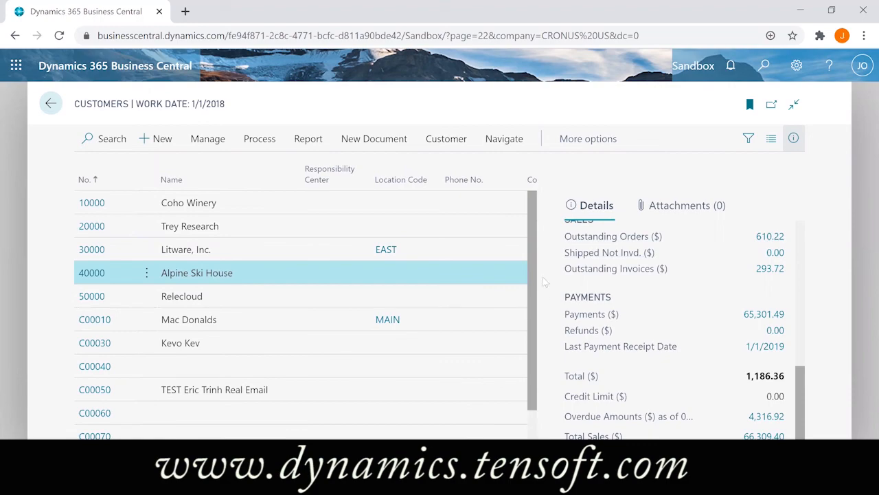
pyautogui.moveTo(556, 183)
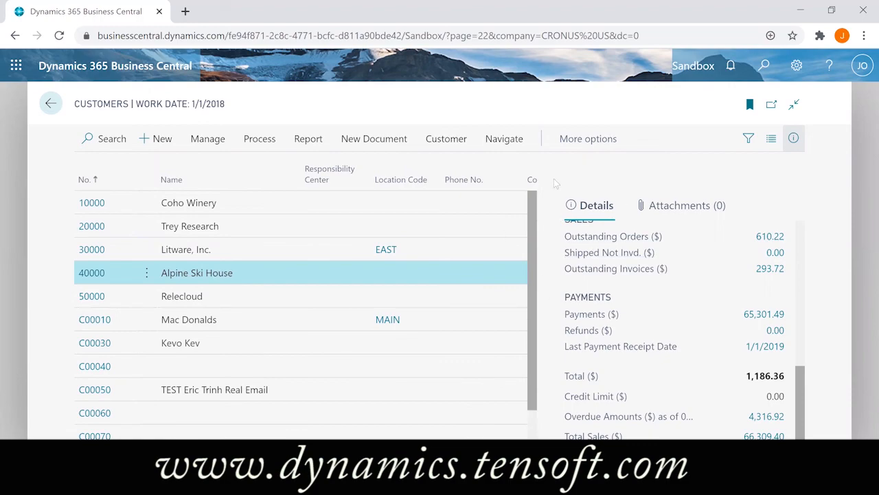